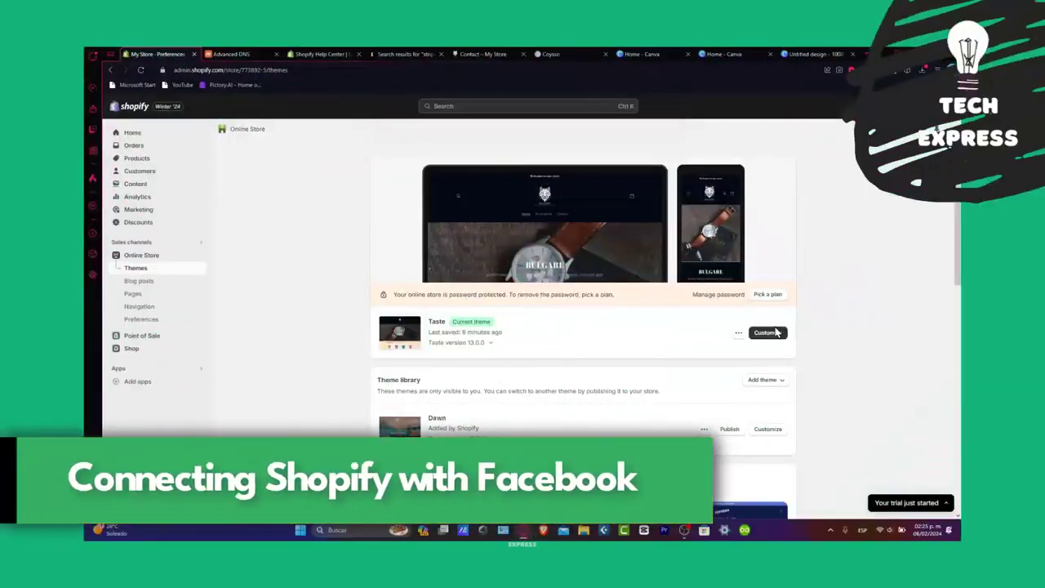
Step: View the storefront password page, then return to the admin and open Online Store Preferences
click(482, 54)
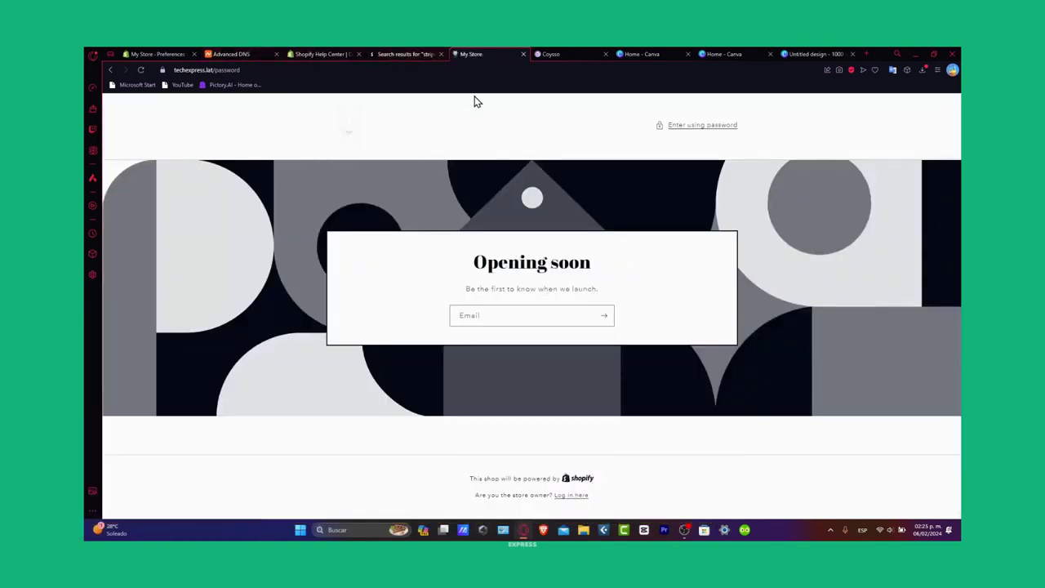
mouse_move(568, 349)
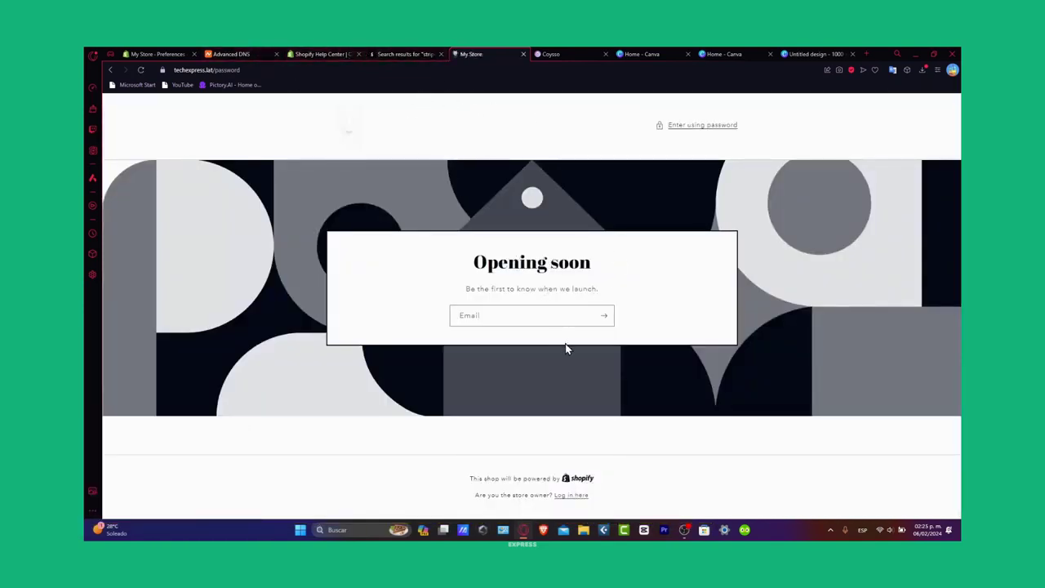
click(701, 124)
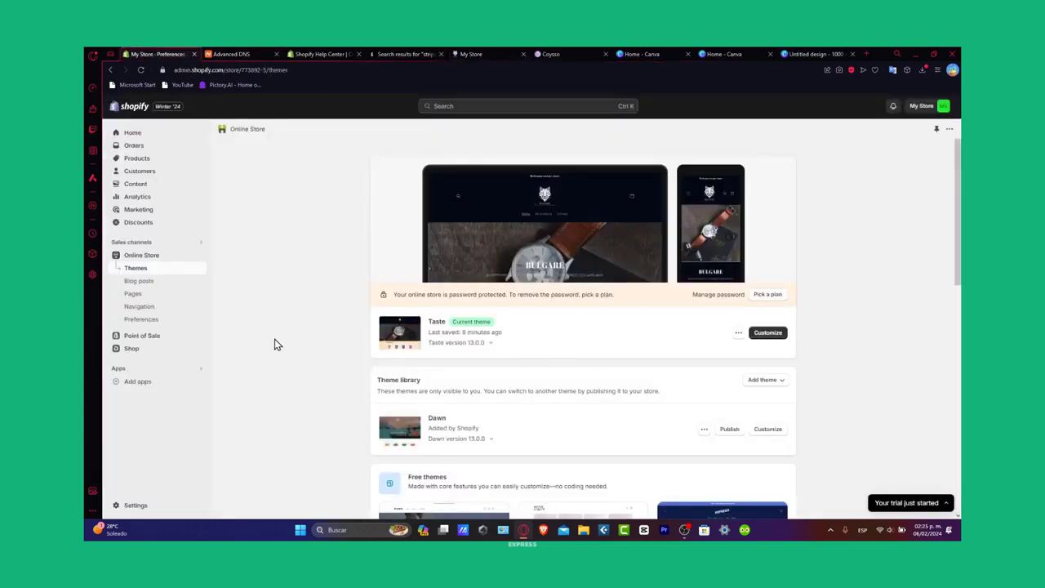
click(141, 307)
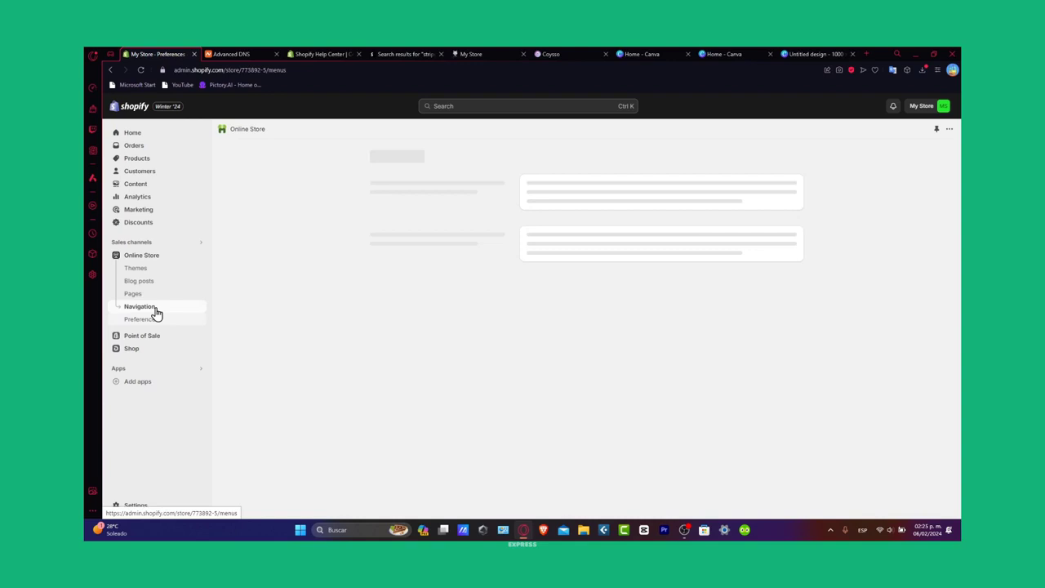
click(138, 319)
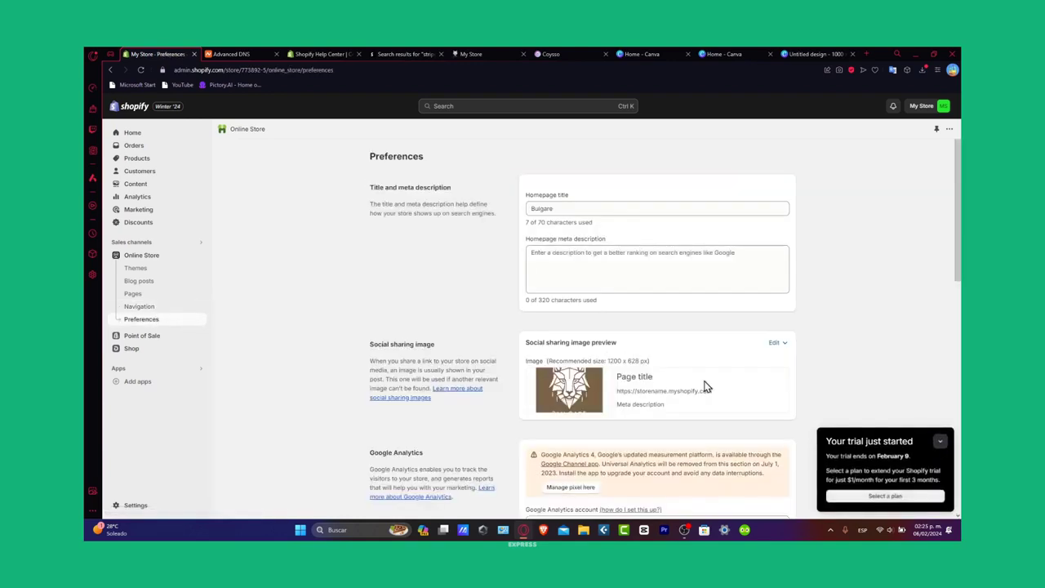
scroll(down, 3)
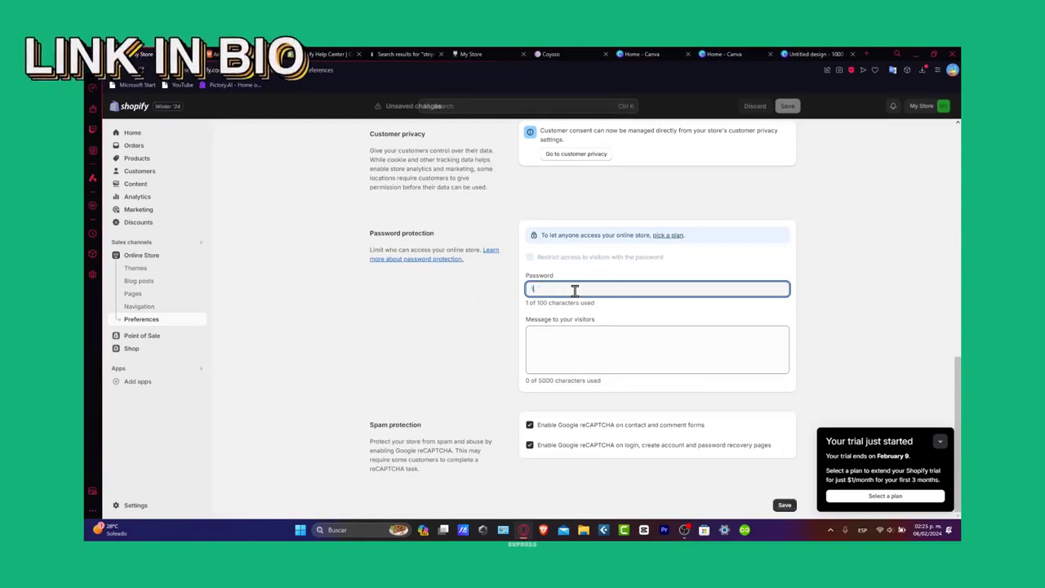
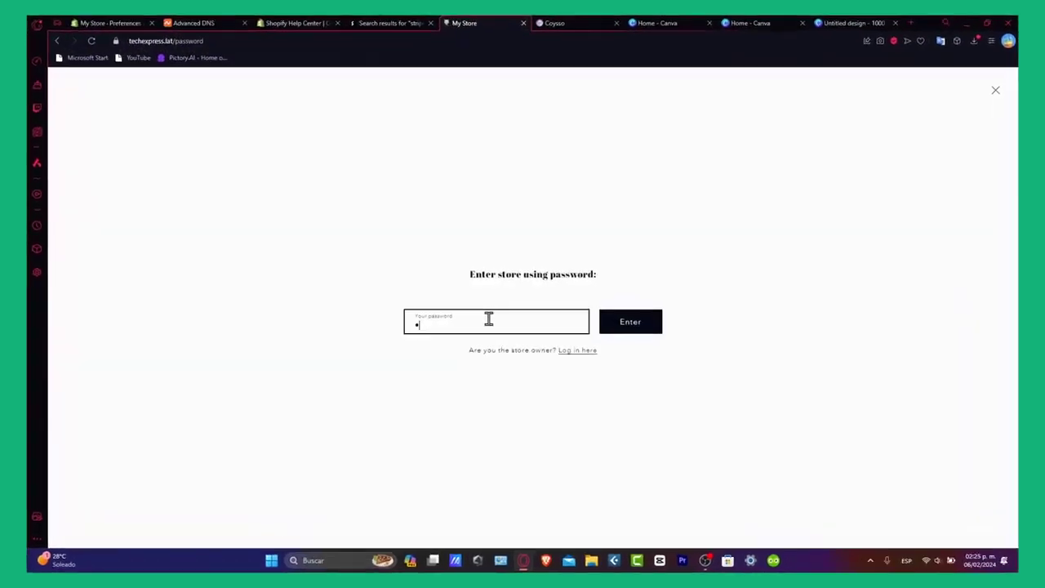
click(630, 320)
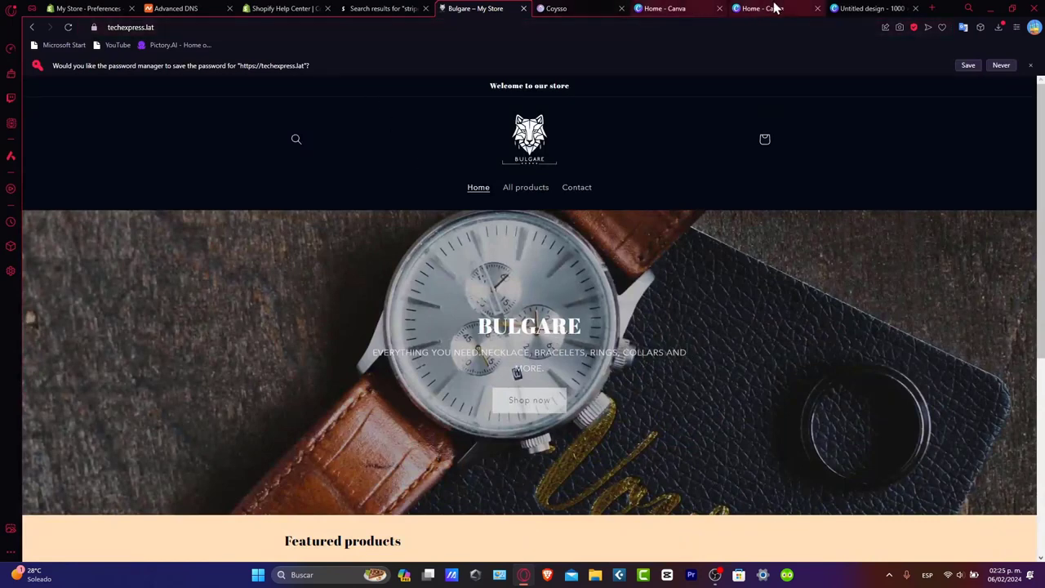
Step: Search Google for 'meta' in a new tab and look through the results
click(930, 8)
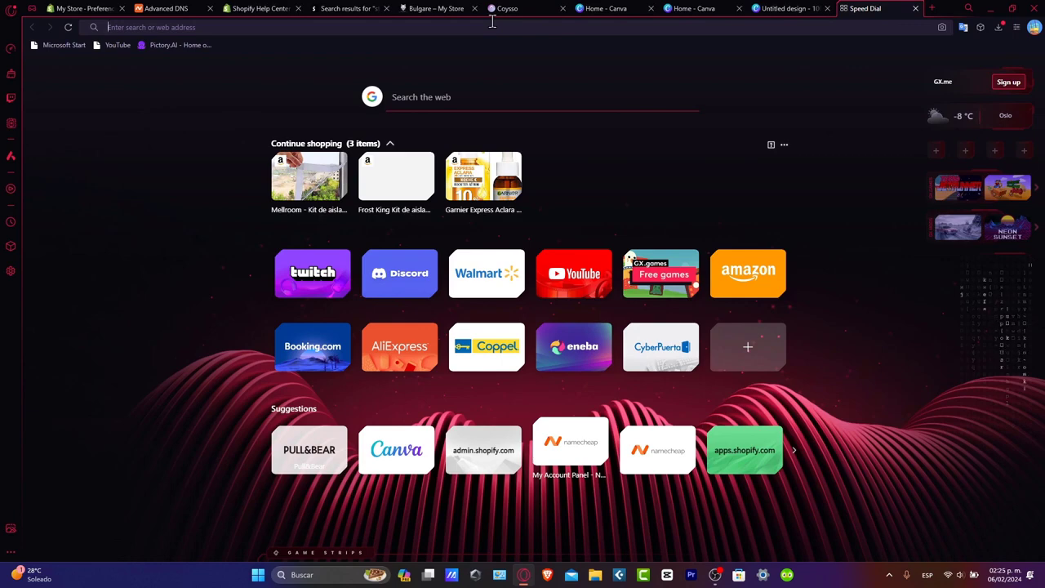
text(meta)
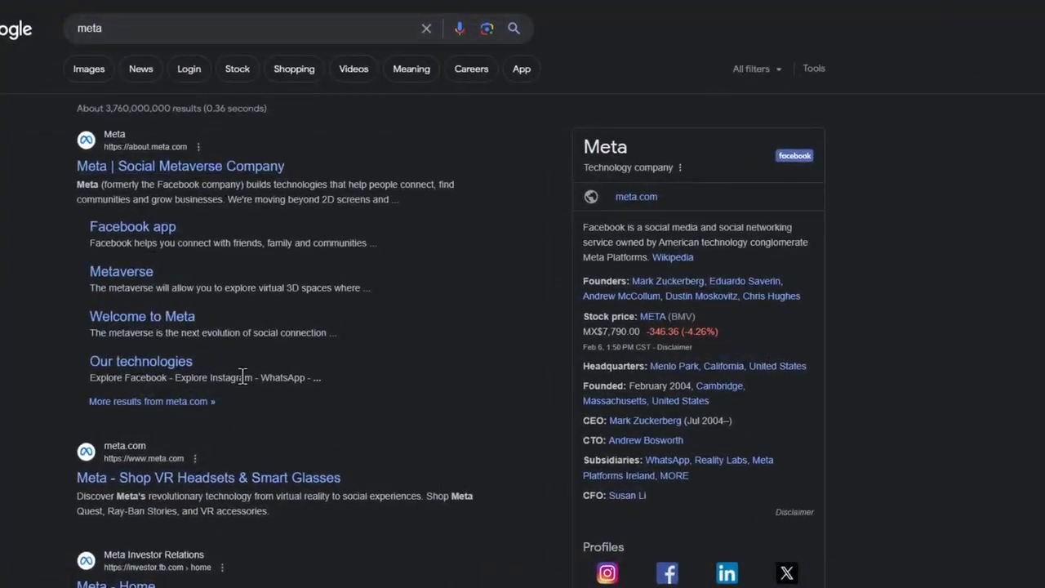
scroll(down, 3)
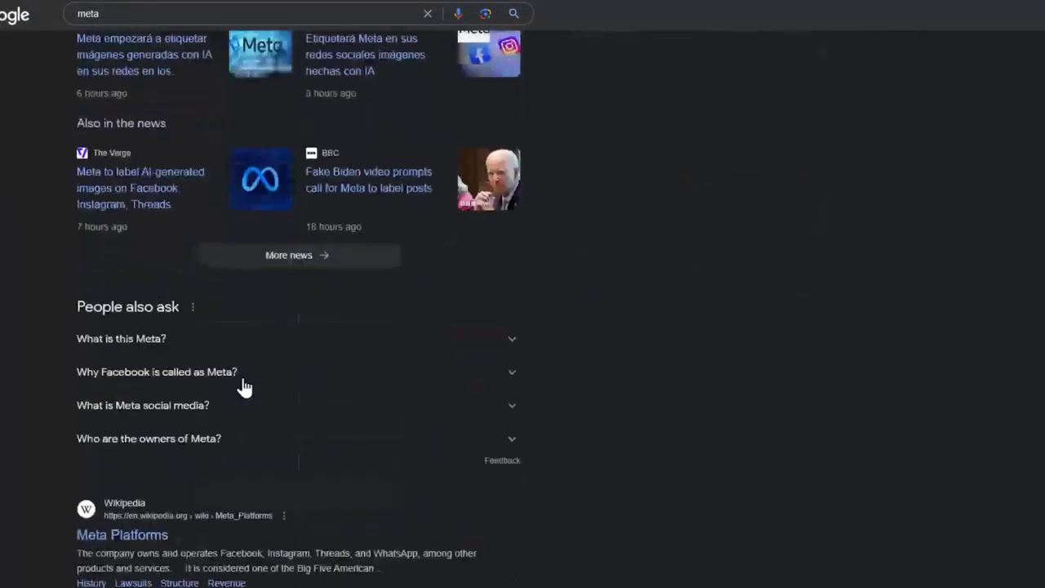
scroll(up, 3)
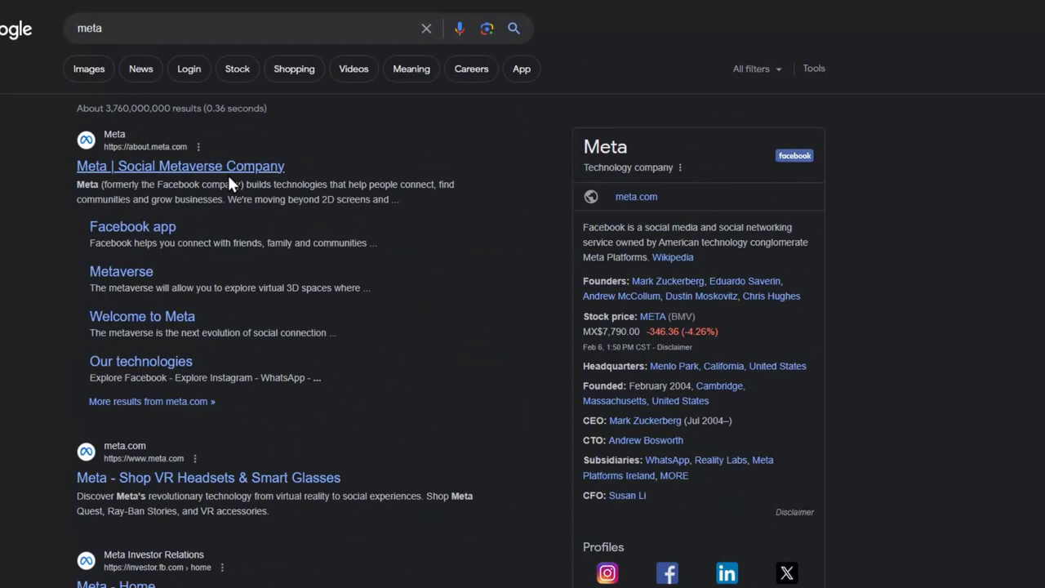
mouse_move(428, 62)
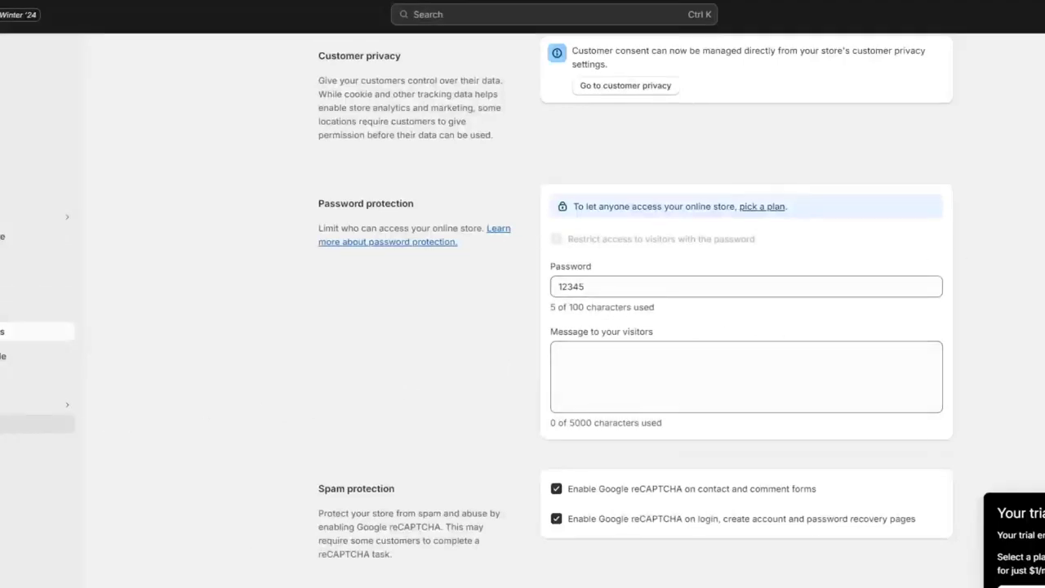
Step: Open the Shopify Search & Discovery app listing from the admin Apps search
click(555, 13)
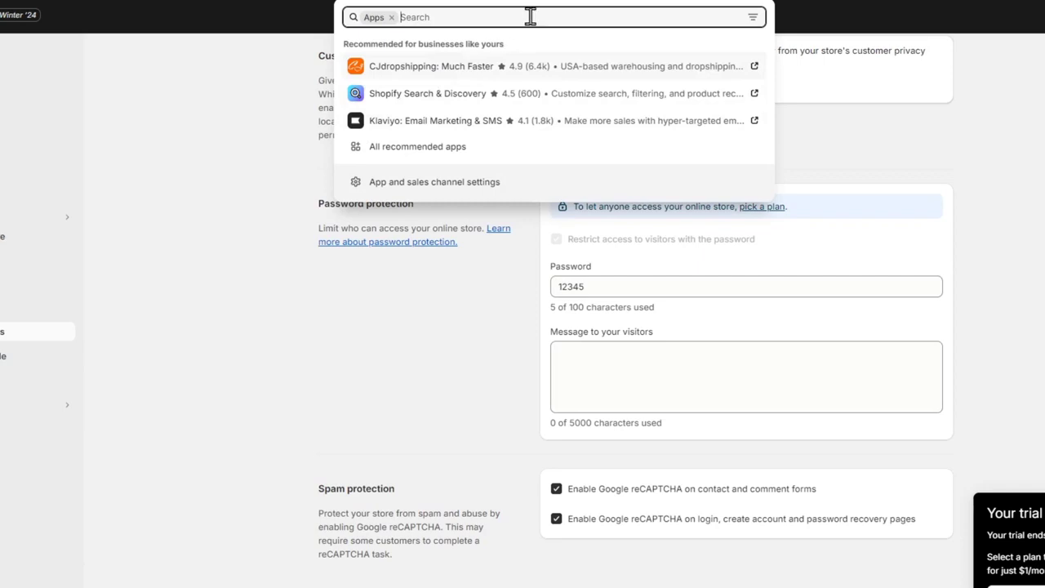
mouse_move(555, 96)
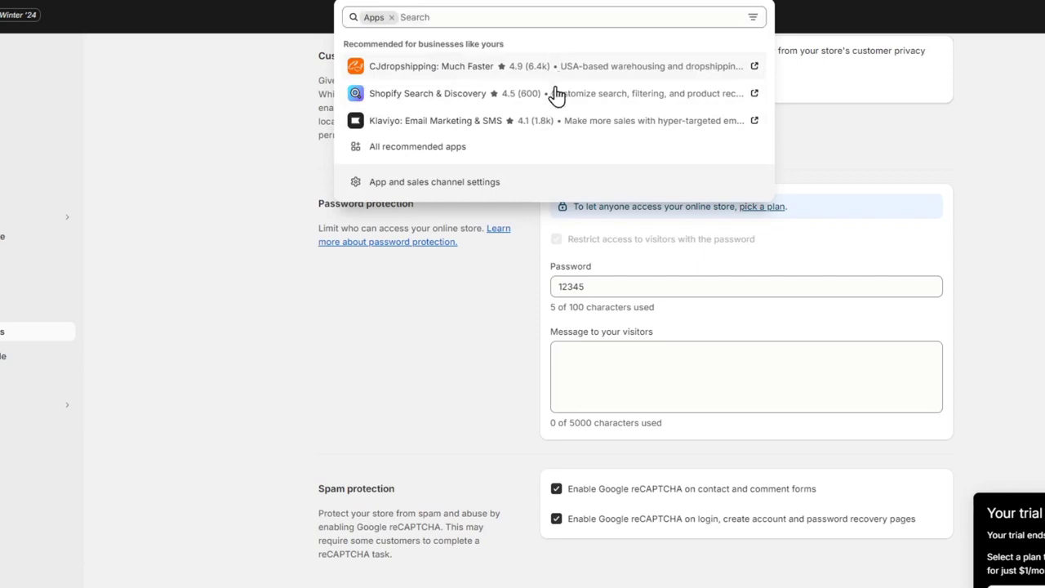
click(427, 93)
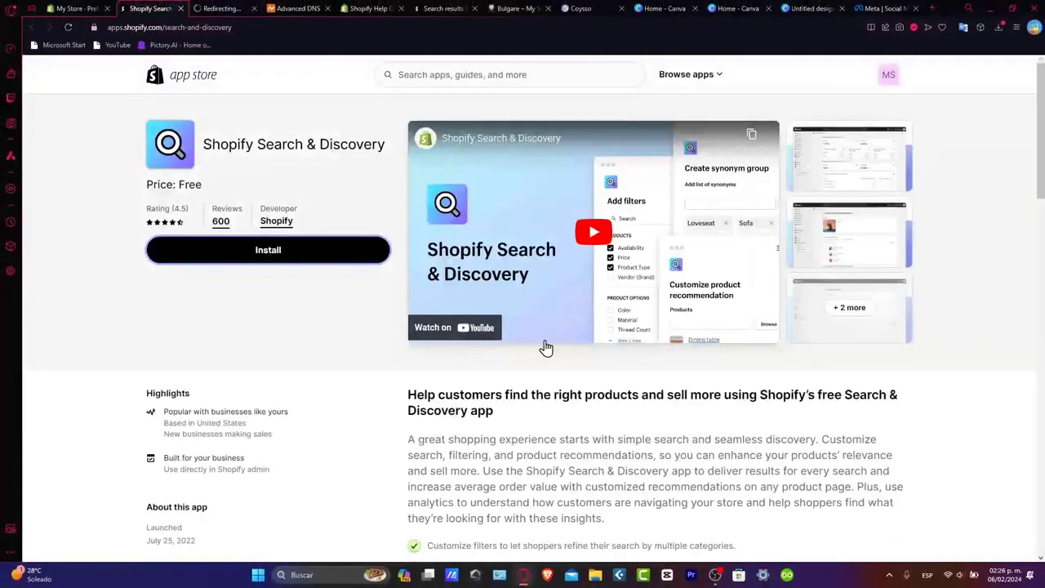
Step: Search the App Store for meta and start installing the Facebook & Instagram app
text(met)
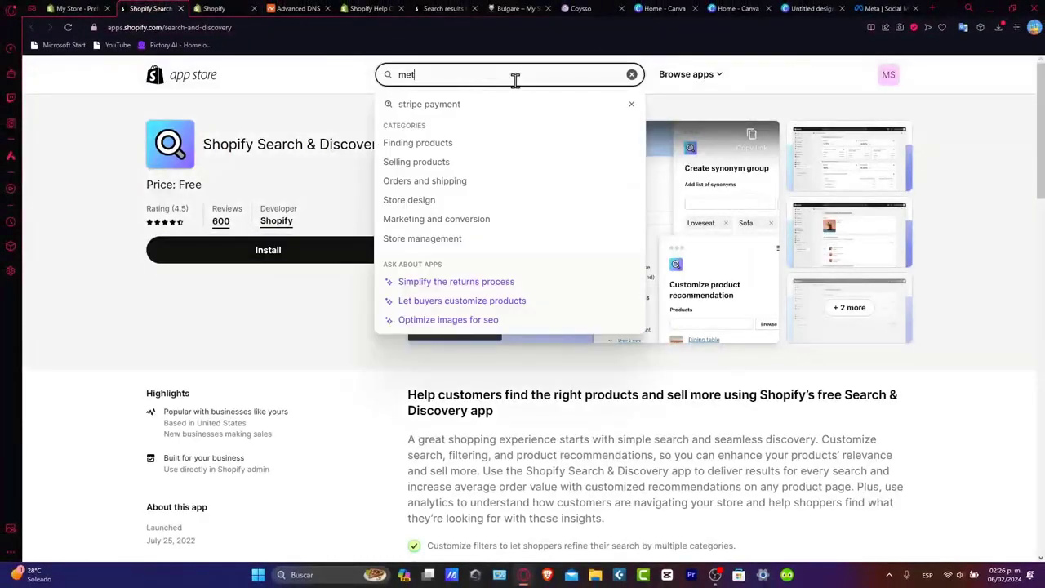
key(Return)
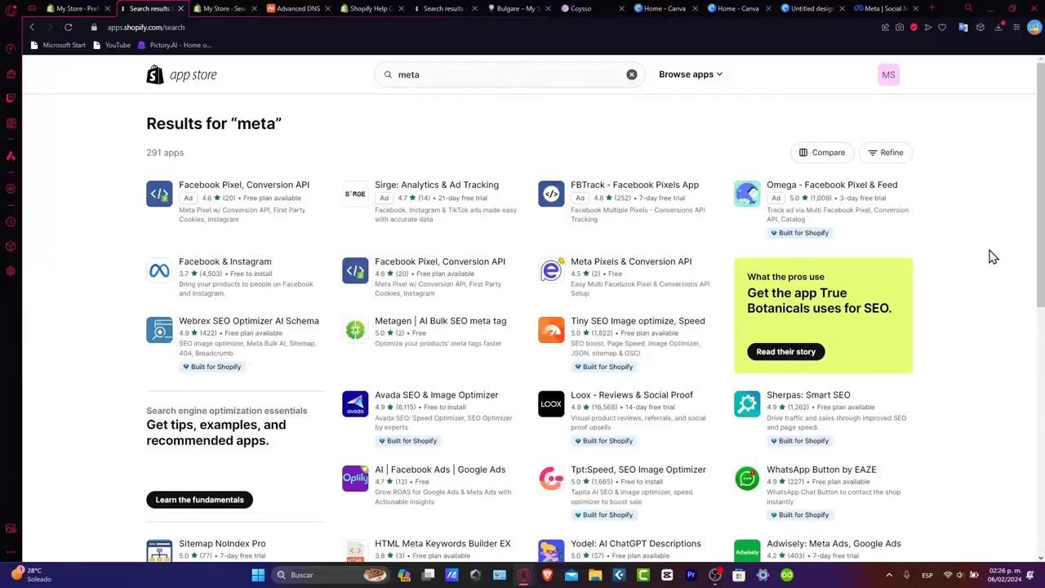
mouse_move(624, 288)
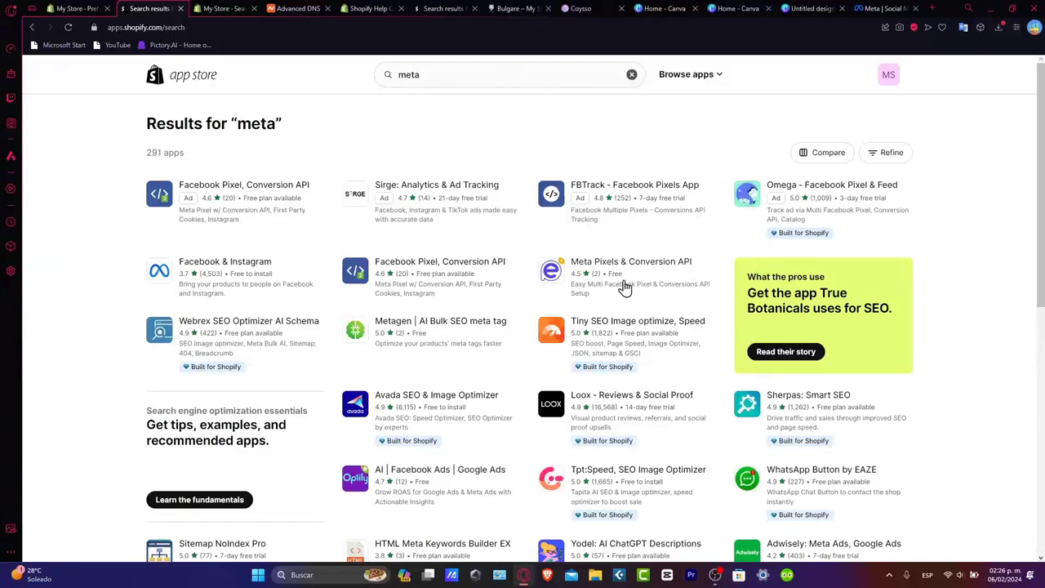
click(225, 262)
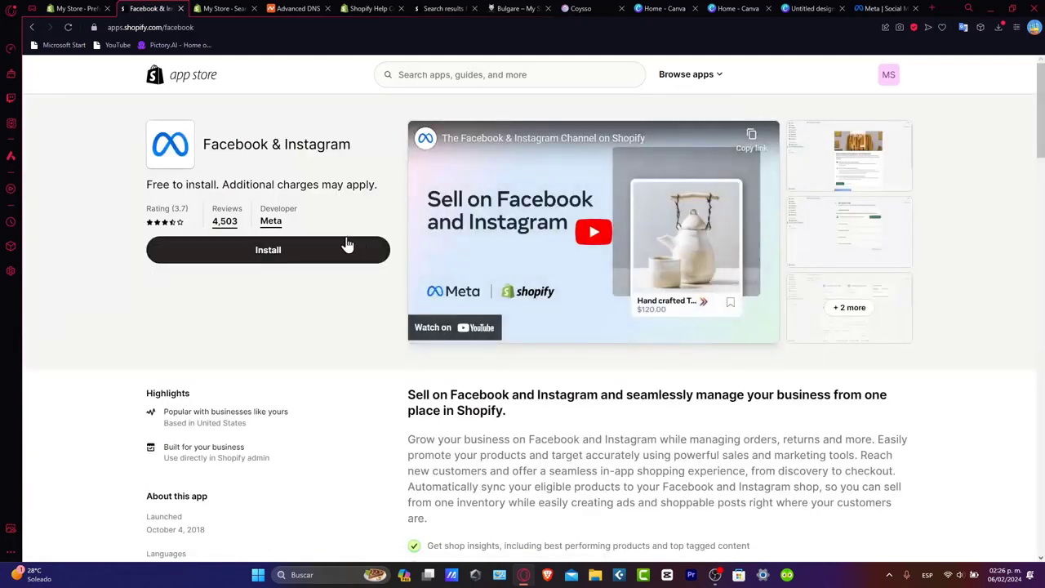
mouse_move(226, 222)
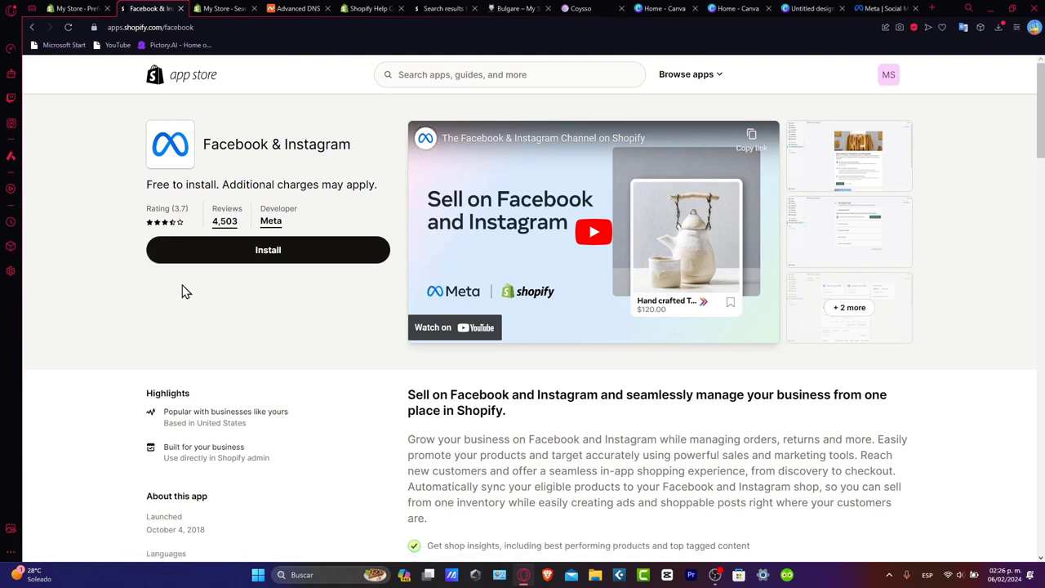
click(204, 8)
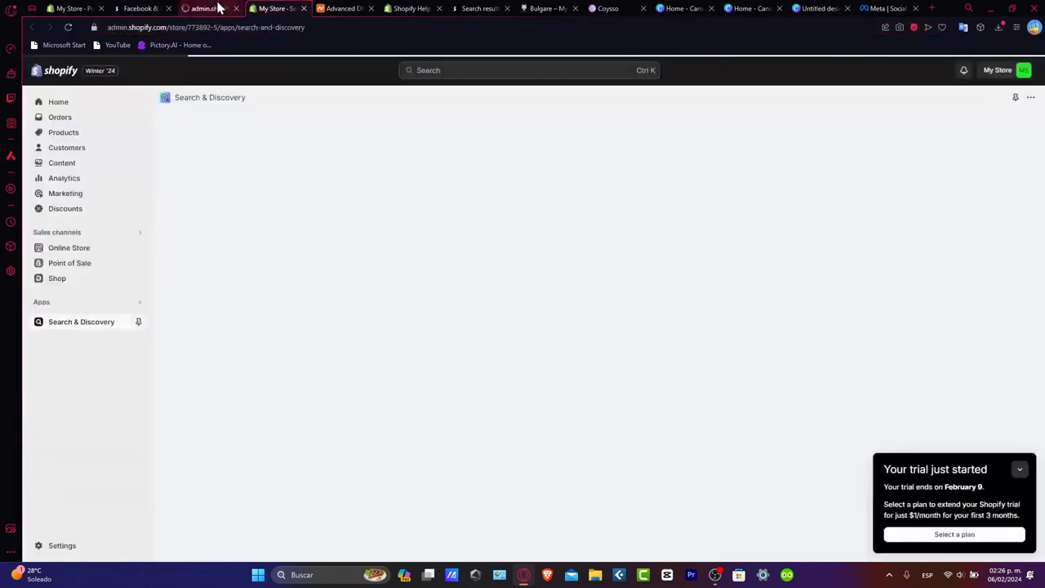
Step: Approve the requested data access and install the Facebook & Instagram app
click(209, 8)
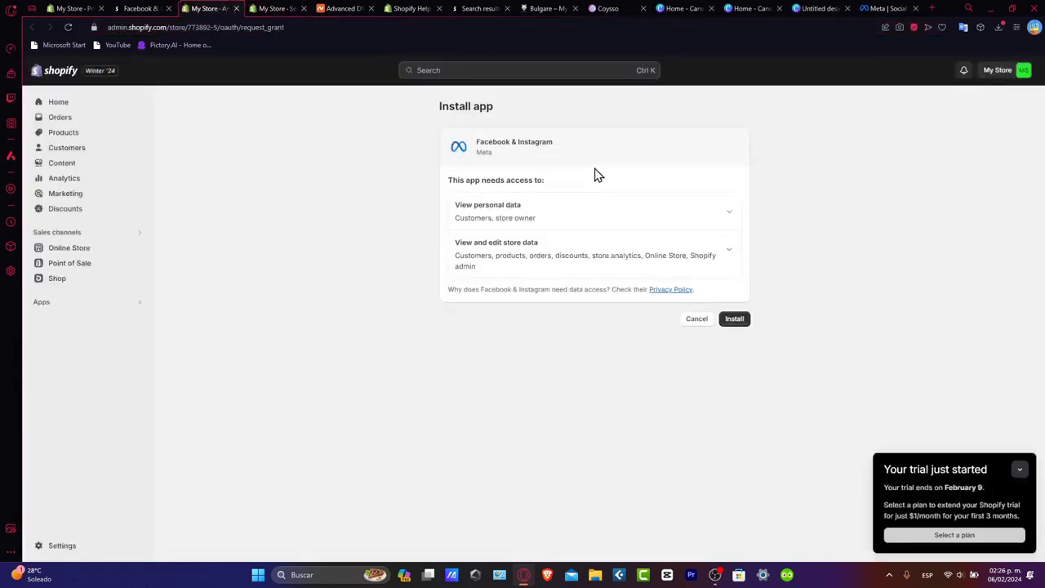
click(733, 318)
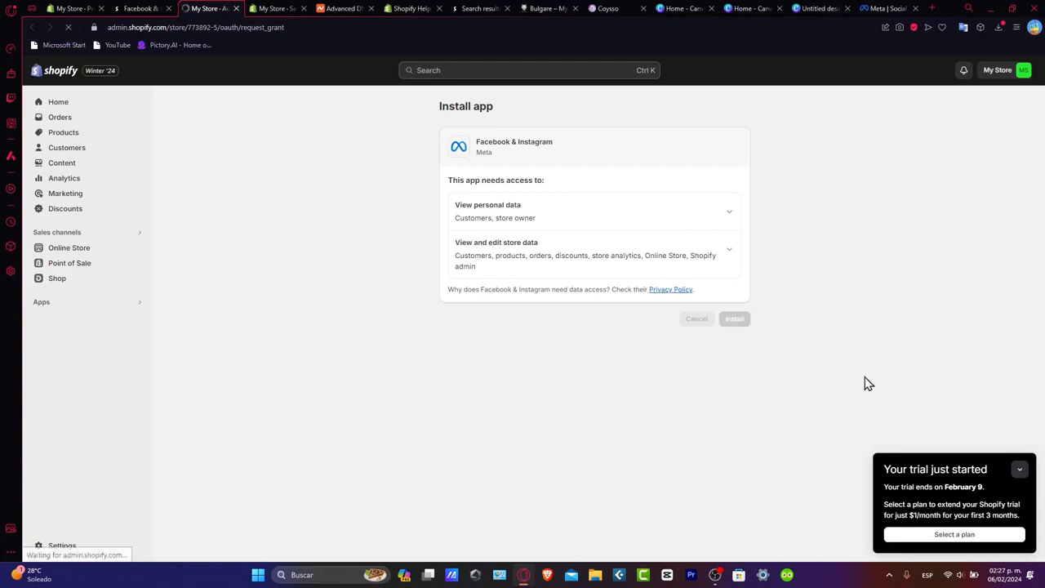
mouse_move(400, 196)
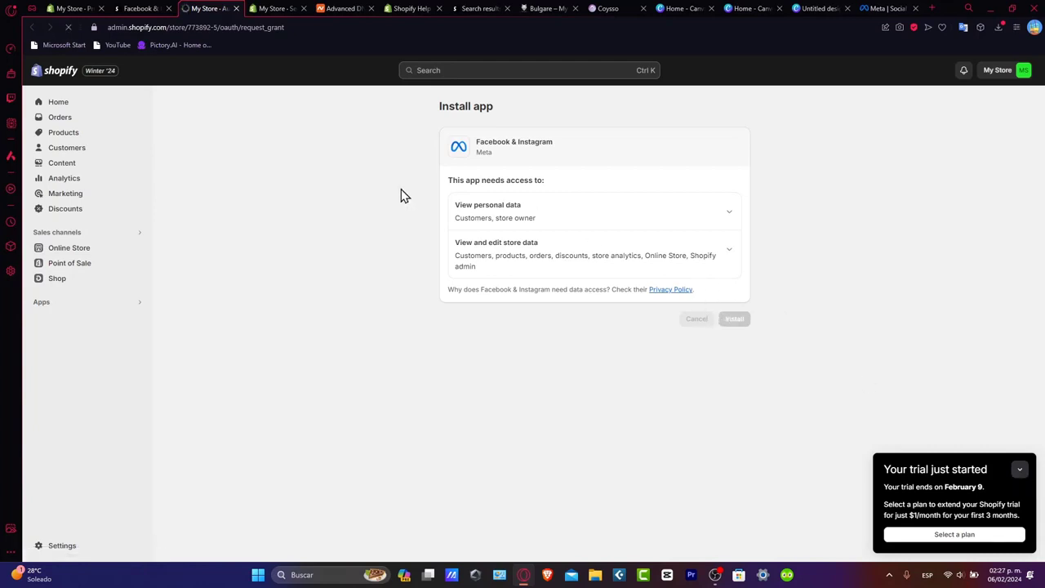
mouse_move(486, 242)
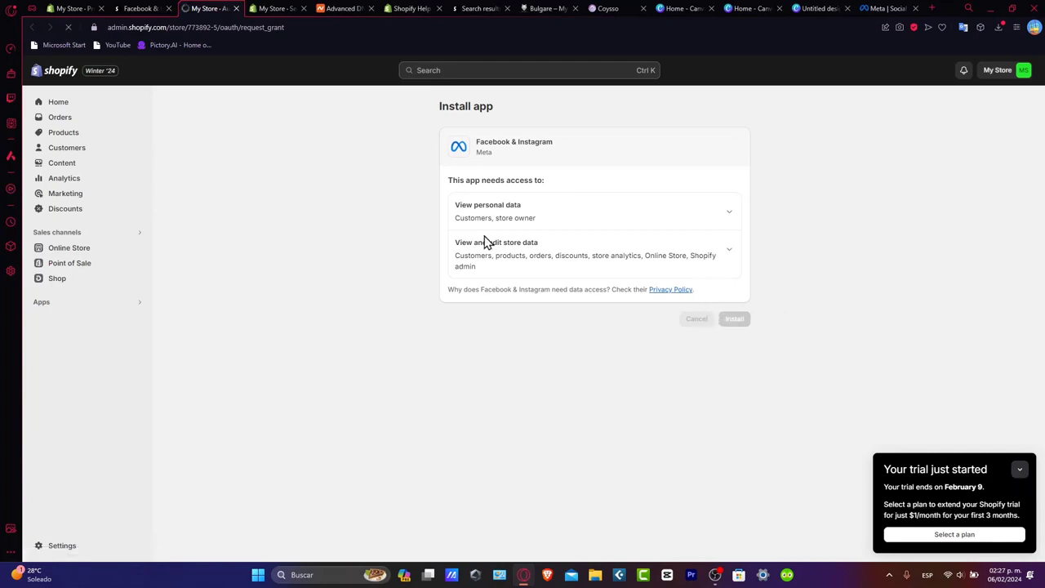
click(733, 318)
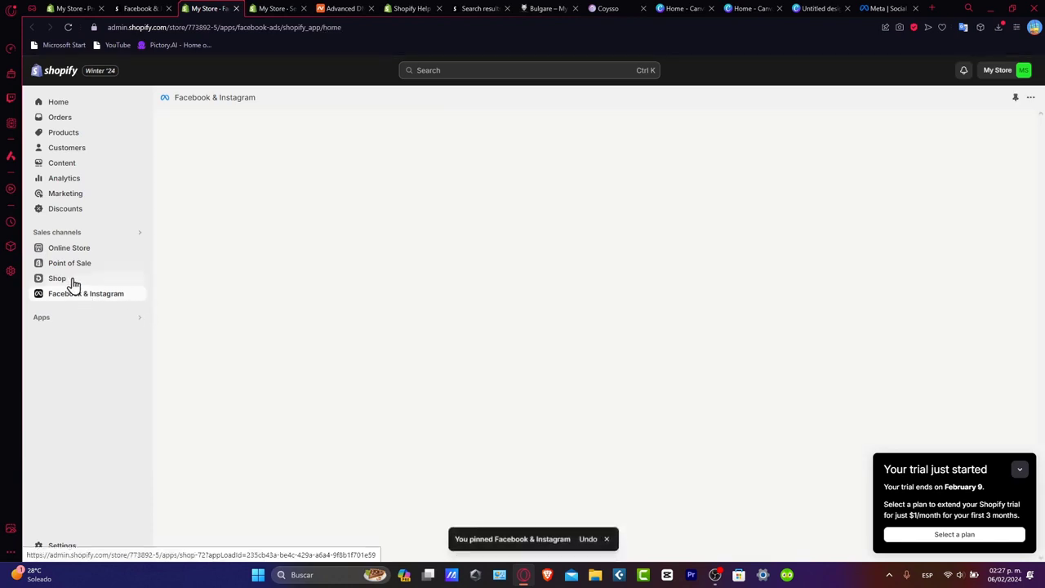
Step: Start the Facebook & Instagram shop setup from the channel's Get started page
click(85, 294)
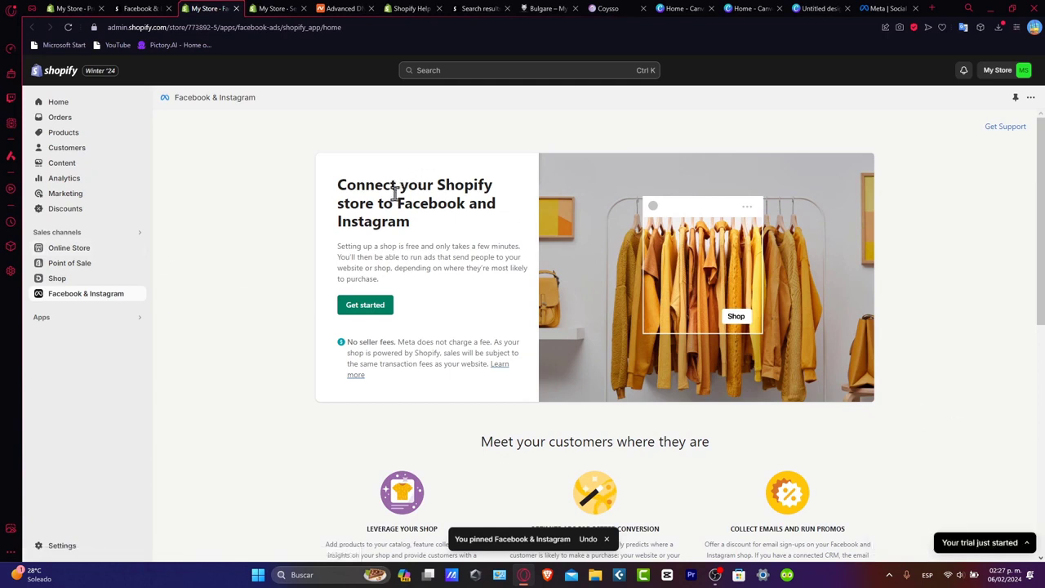
mouse_move(366, 306)
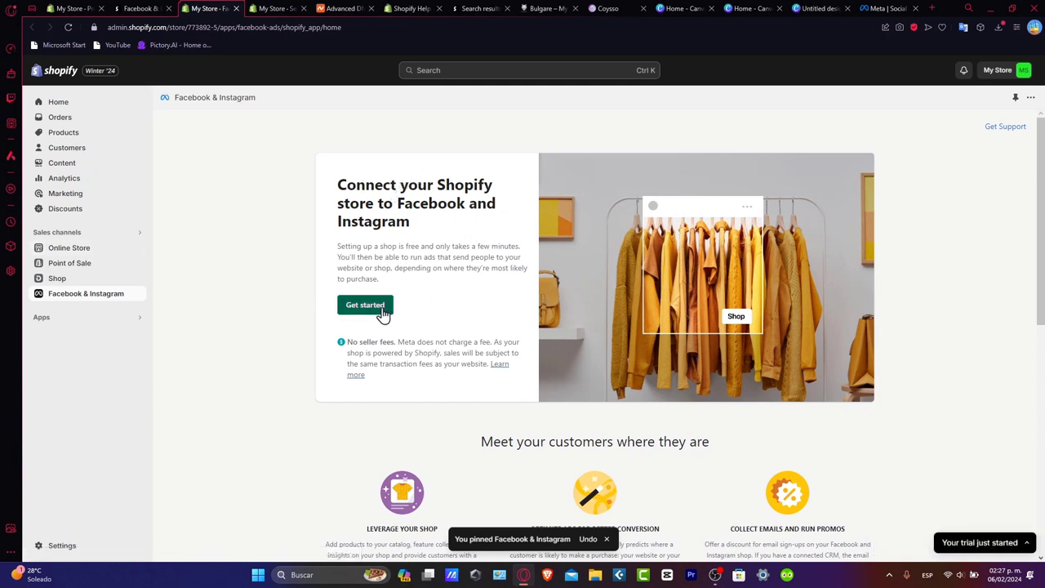
click(365, 305)
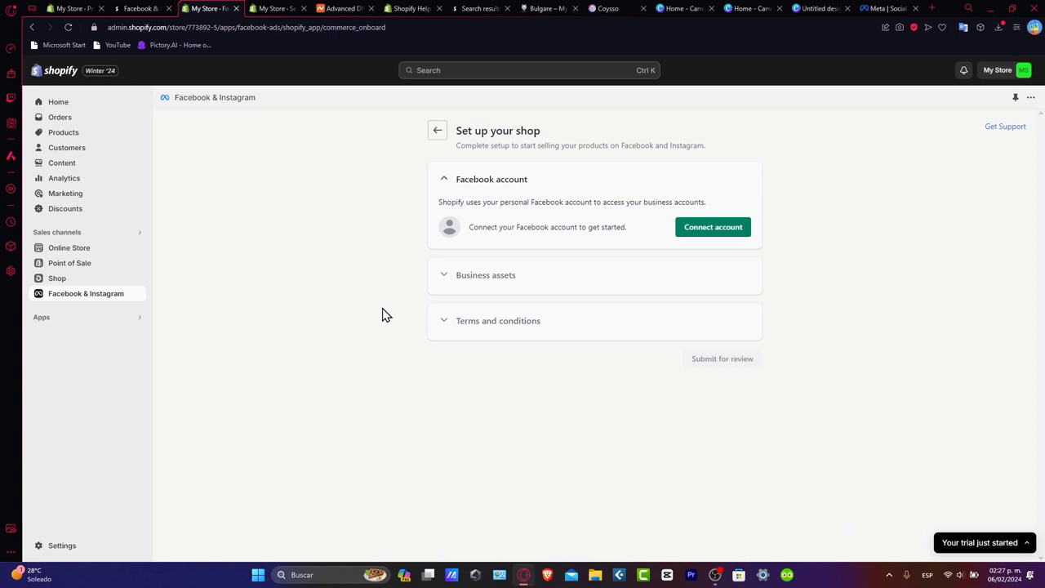
mouse_move(481, 194)
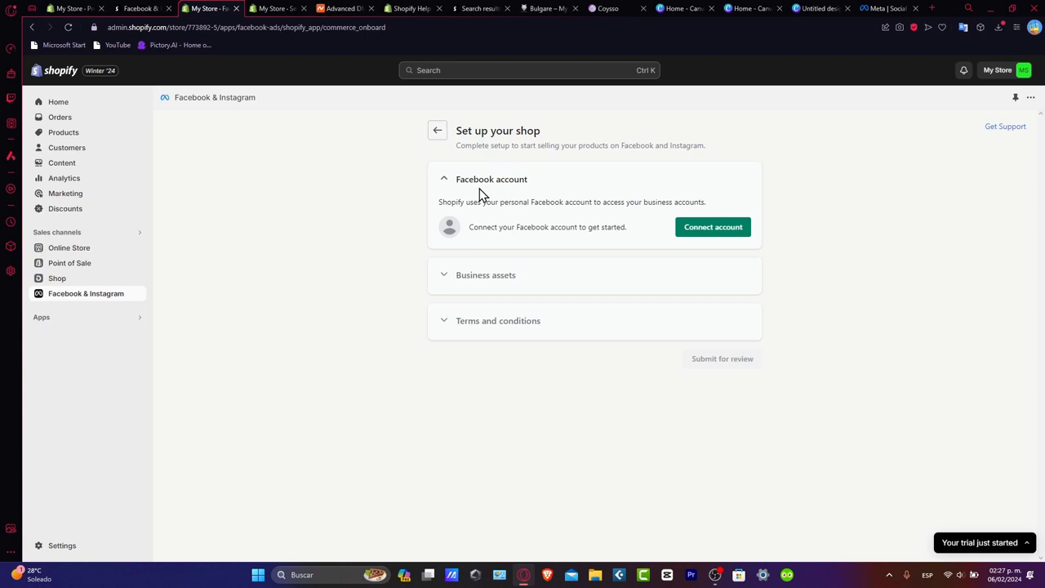
mouse_move(741, 219)
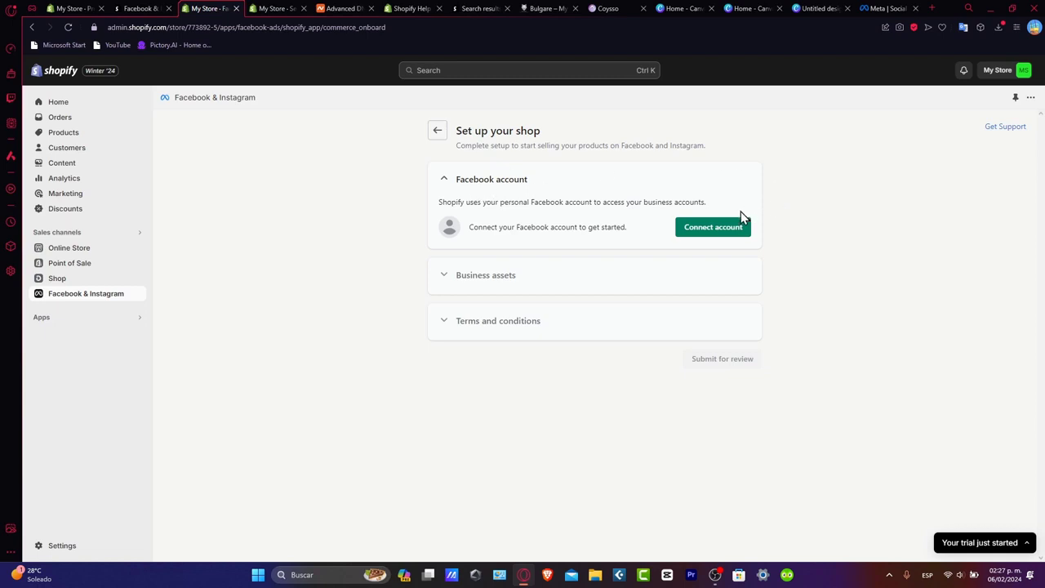
Step: Connect the already logged-in Facebook account to the Shopify shop setup
click(711, 227)
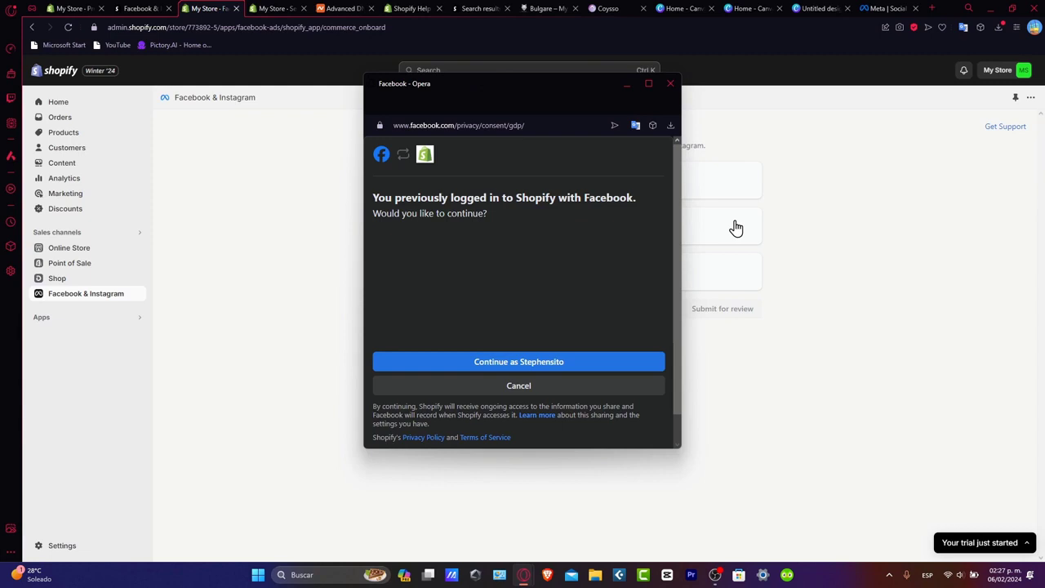
mouse_move(510, 361)
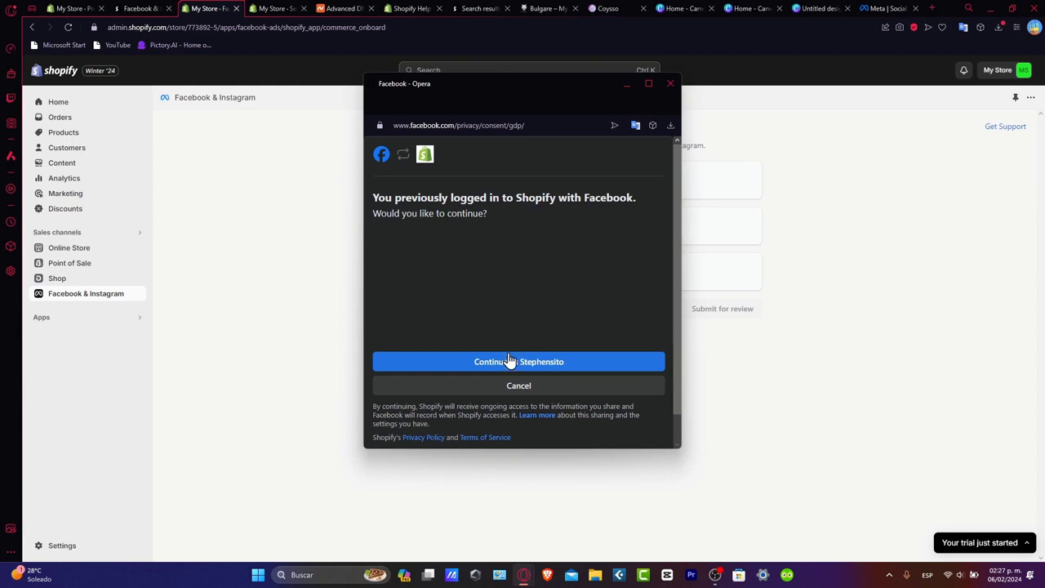
click(519, 363)
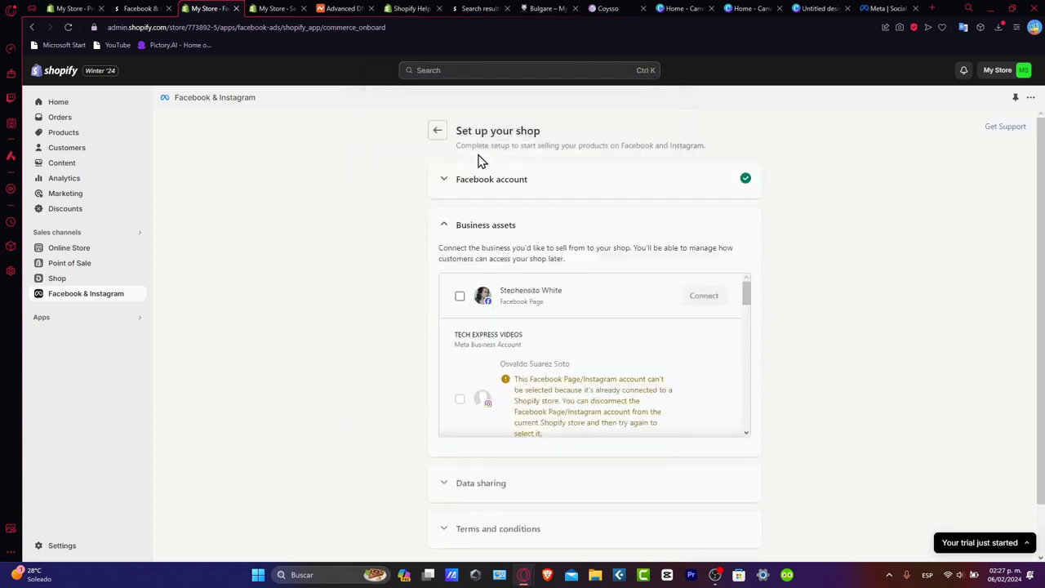
Step: Choose to create a new Facebook Business Page and continue to Facebook's Create a Page form
scroll(down, 3)
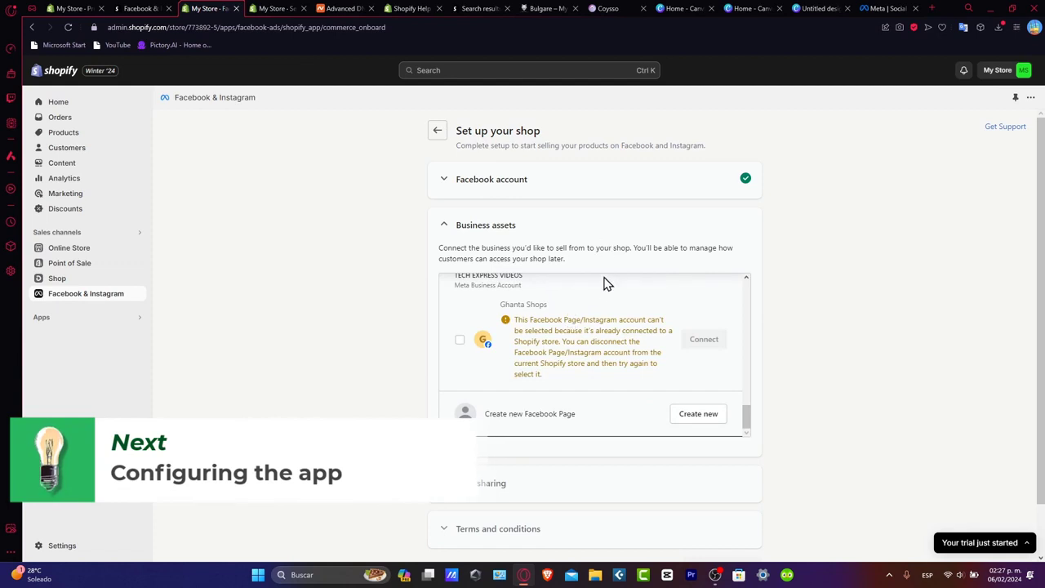
mouse_move(568, 414)
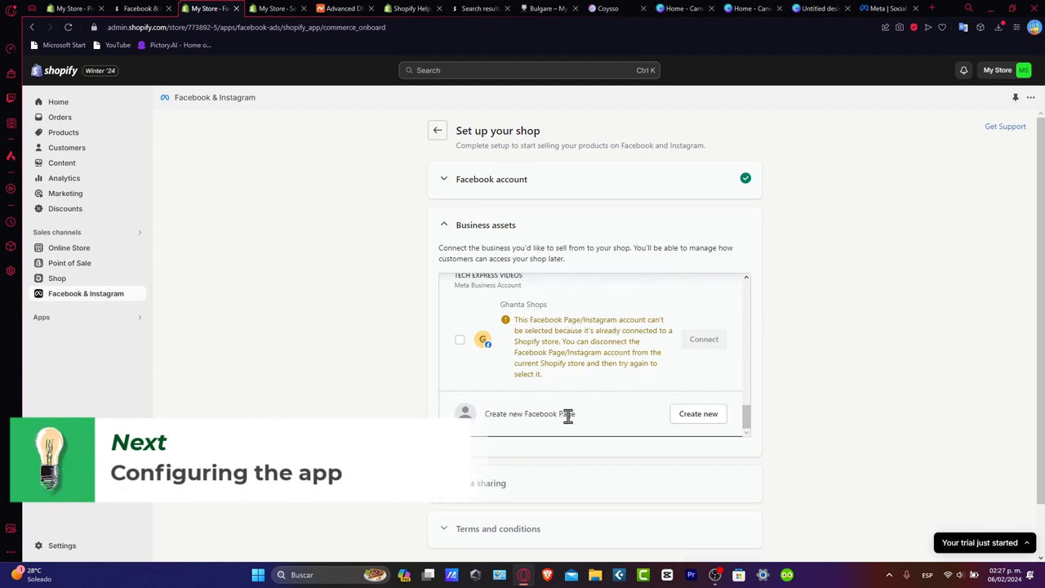
click(698, 413)
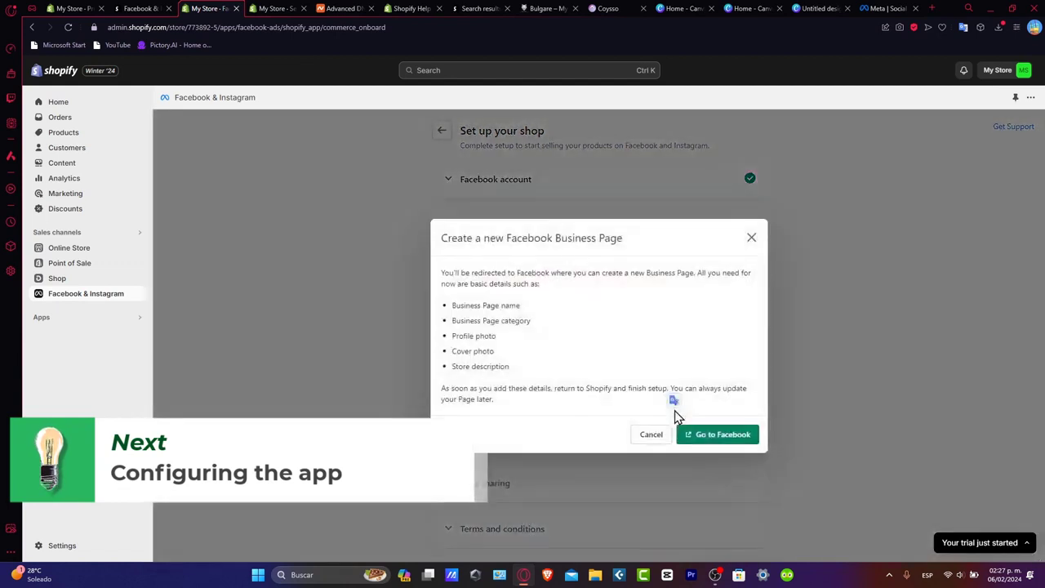
click(718, 434)
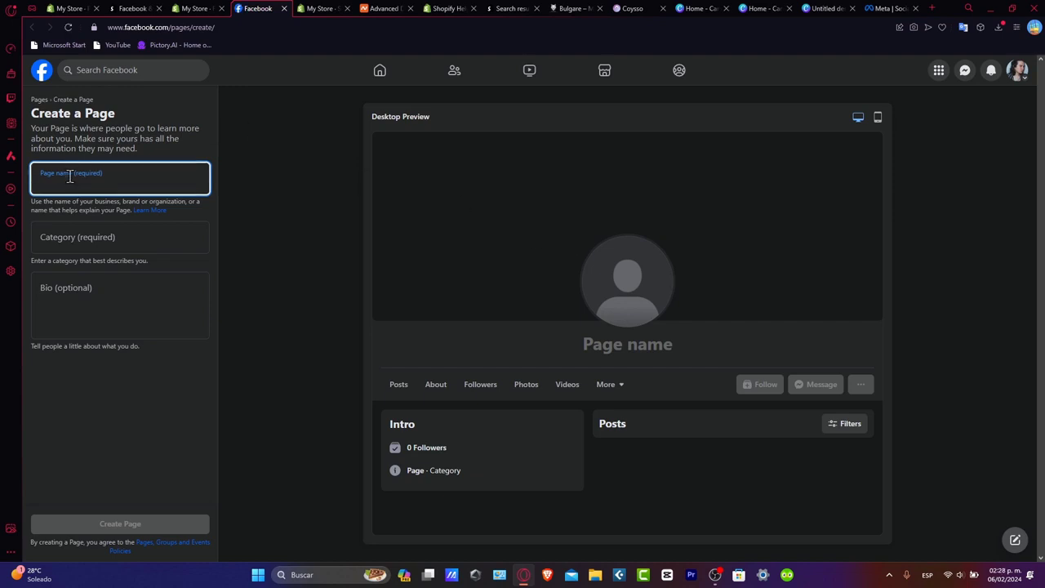
Step: Name the page Bulgare, set category Jewelry/watches and begin the bio with 'Well'
click(121, 237)
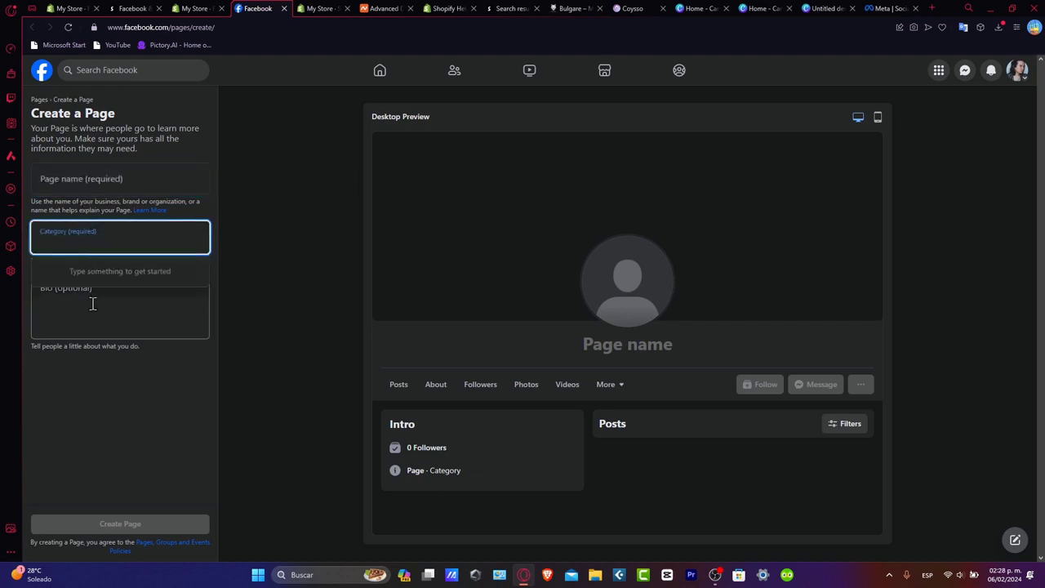
click(121, 307)
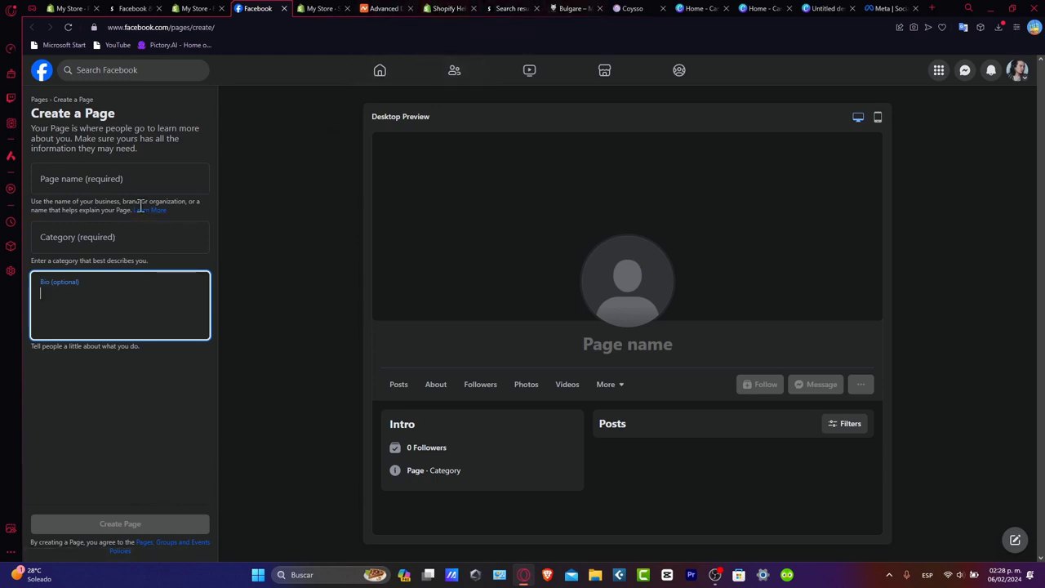
text(Bulgare)
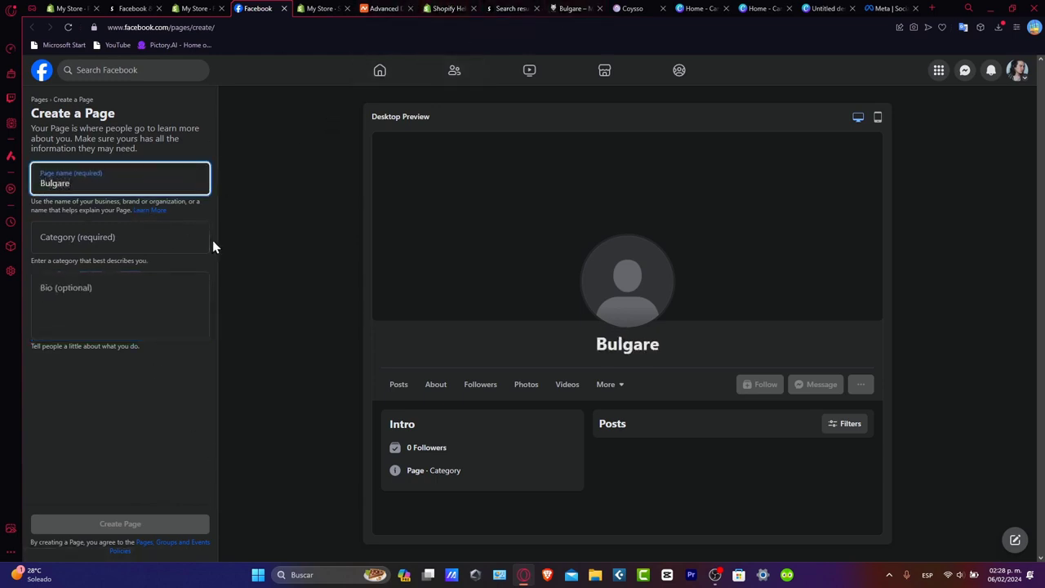
text(jewel)
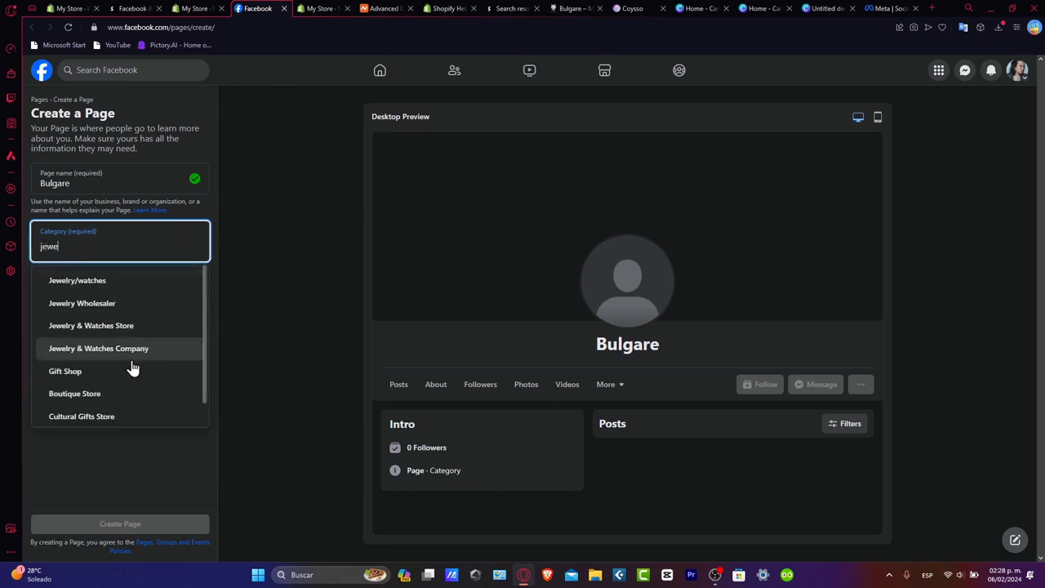
click(76, 281)
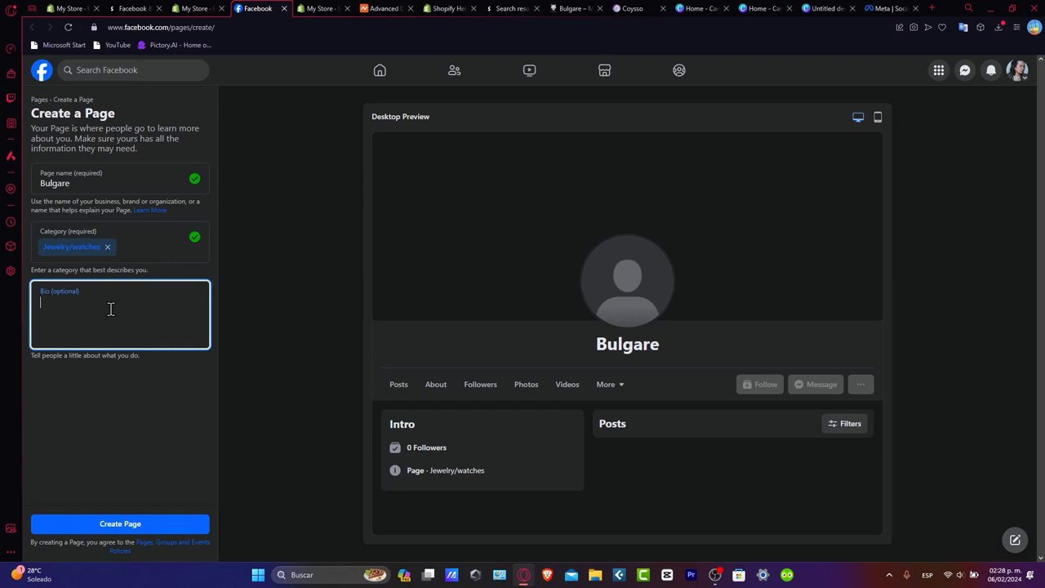
text(Well)
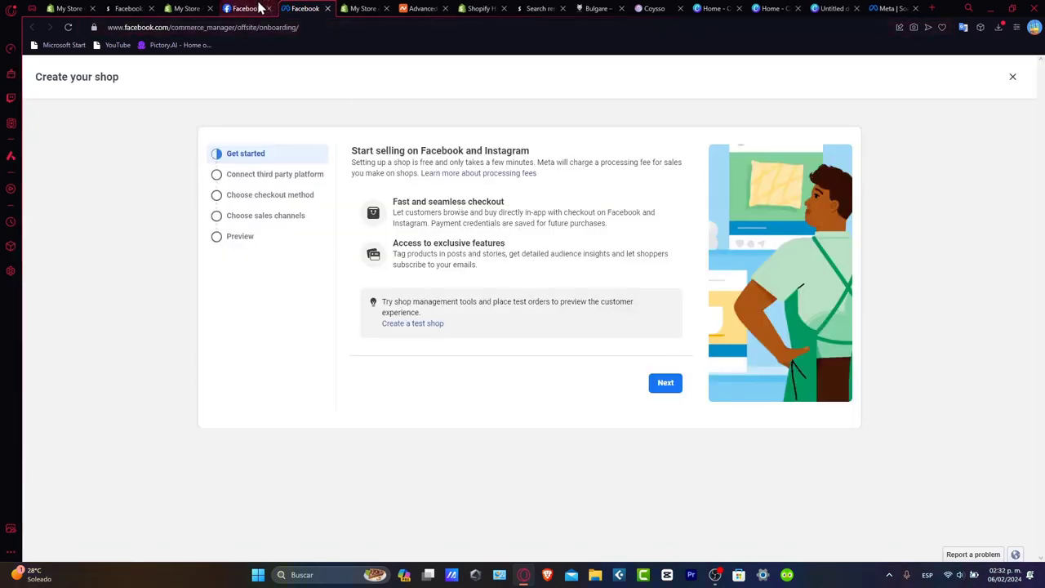
Step: Advance Commerce Manager's shop setup and pick Shopify as the partner platform
click(666, 382)
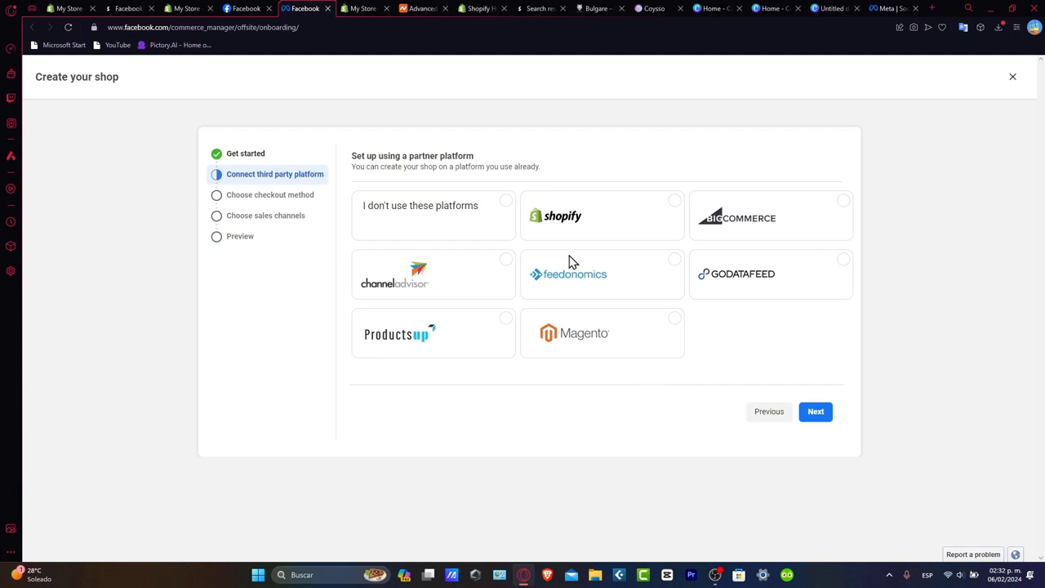
mouse_move(559, 171)
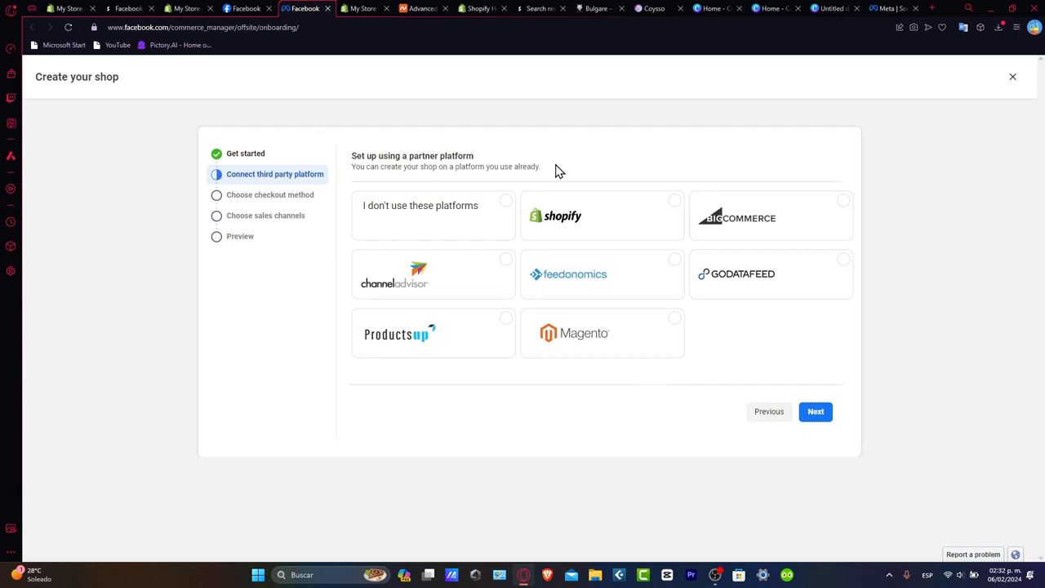
click(601, 216)
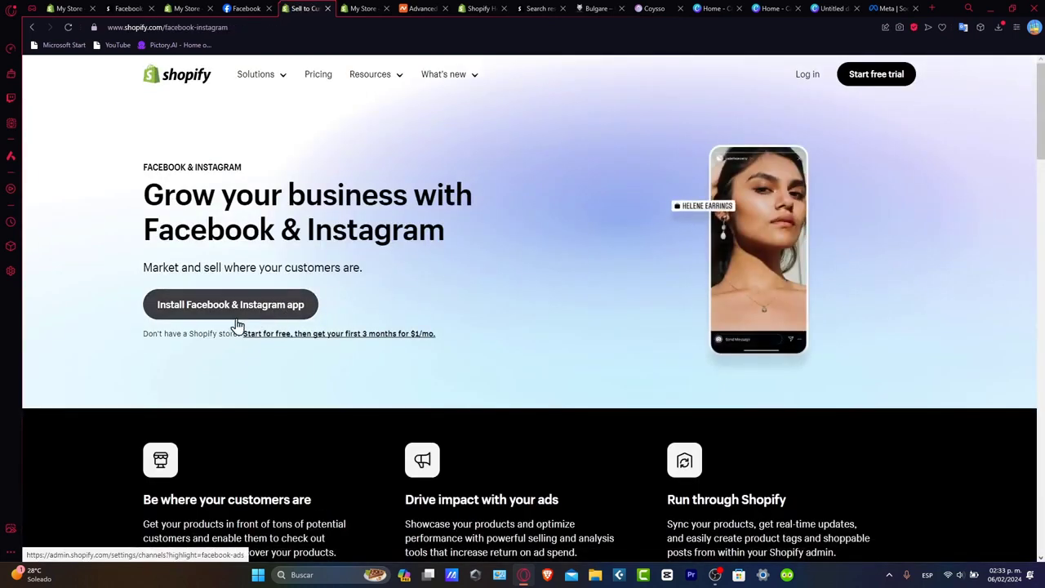
Step: Connect the Tech Express Videos business account to the Bulgare page in Shopify's shop setup
click(65, 8)
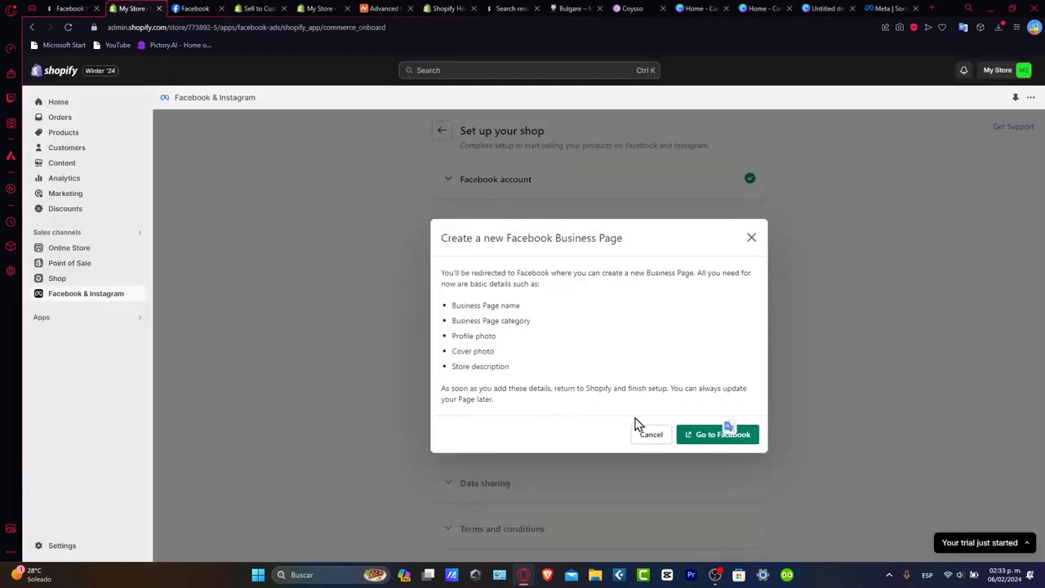
click(649, 434)
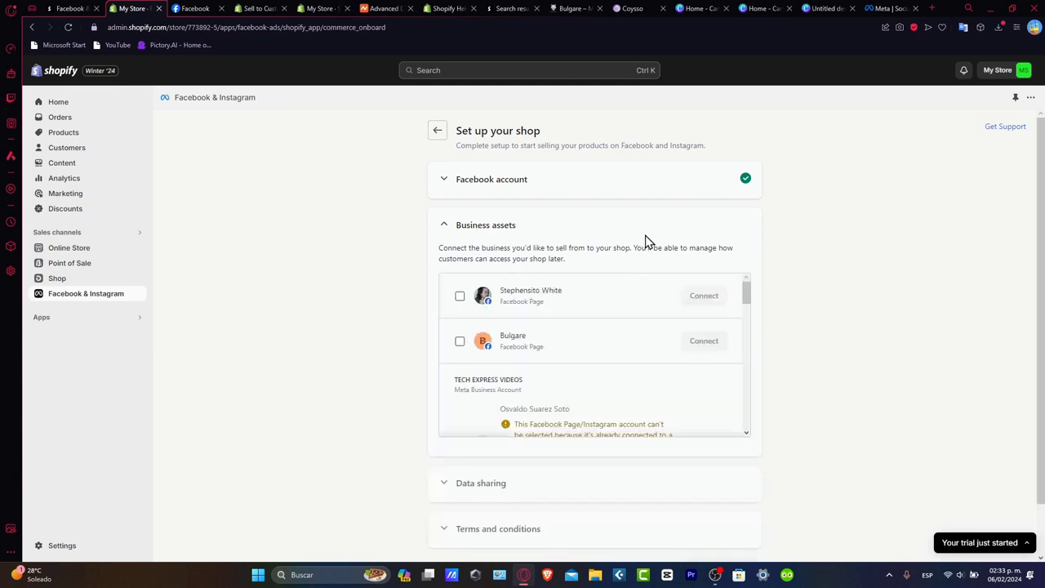
scroll(down, 3)
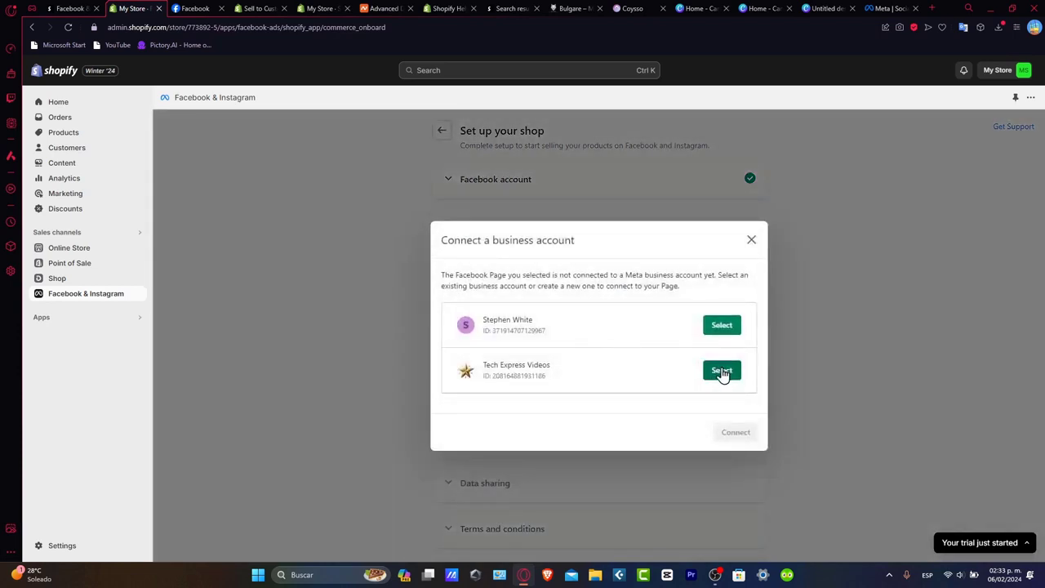
click(721, 369)
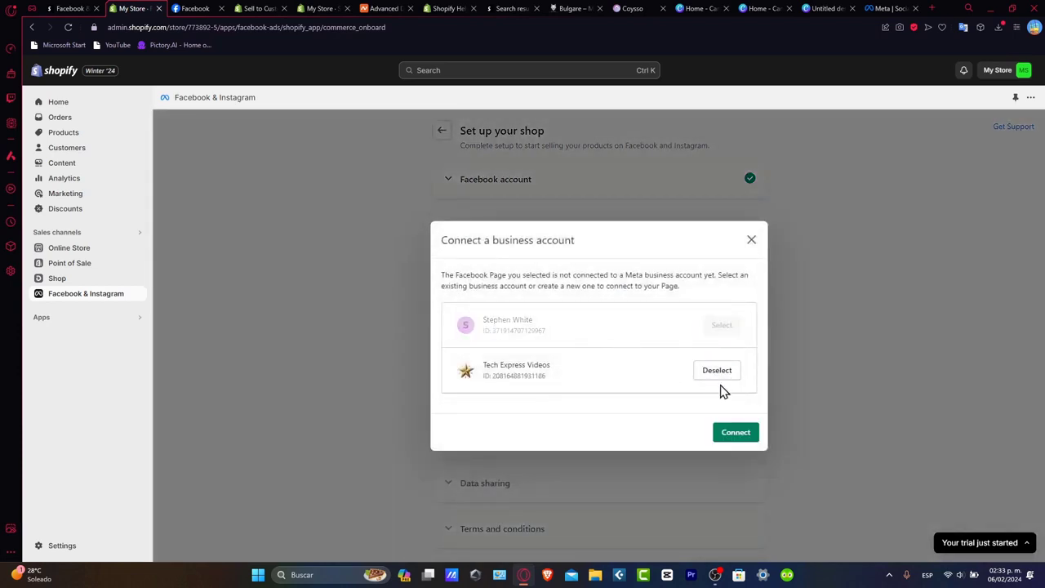
click(735, 431)
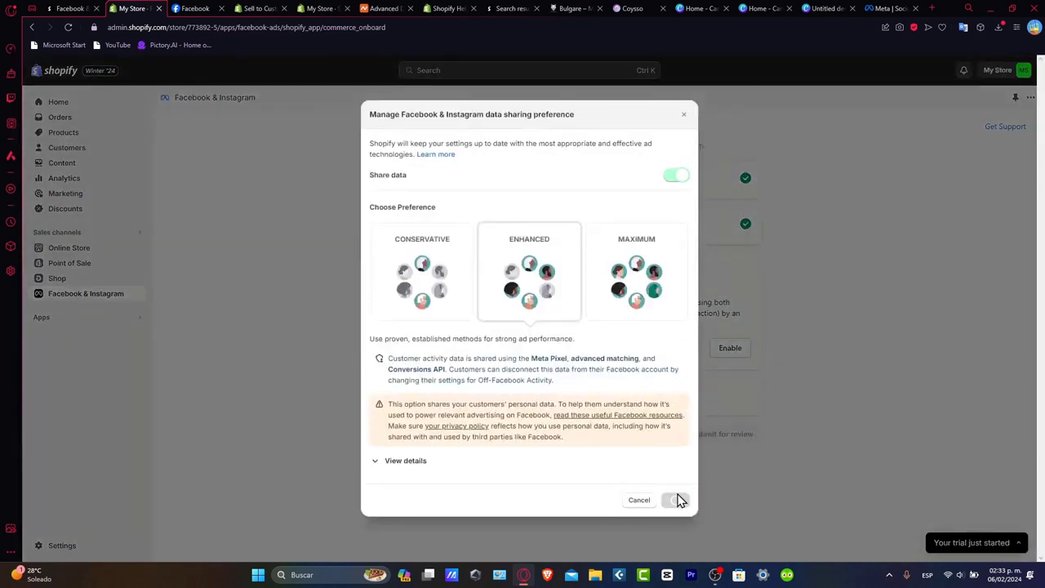
Step: Save Enhanced data sharing, agree to Meta's Seller Agreement and submit the shop for review
click(676, 500)
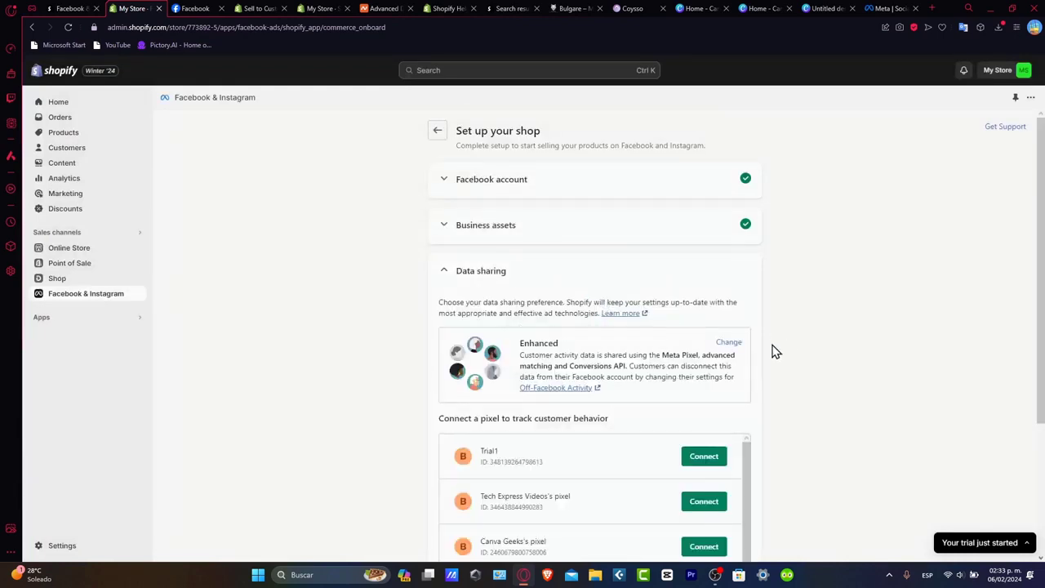
mouse_move(764, 357)
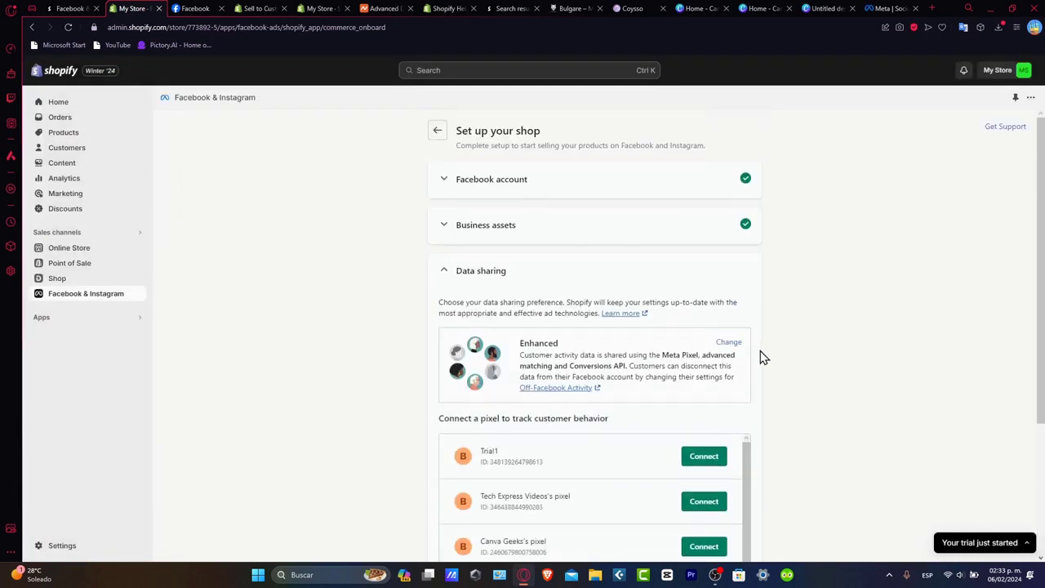
scroll(down, 3)
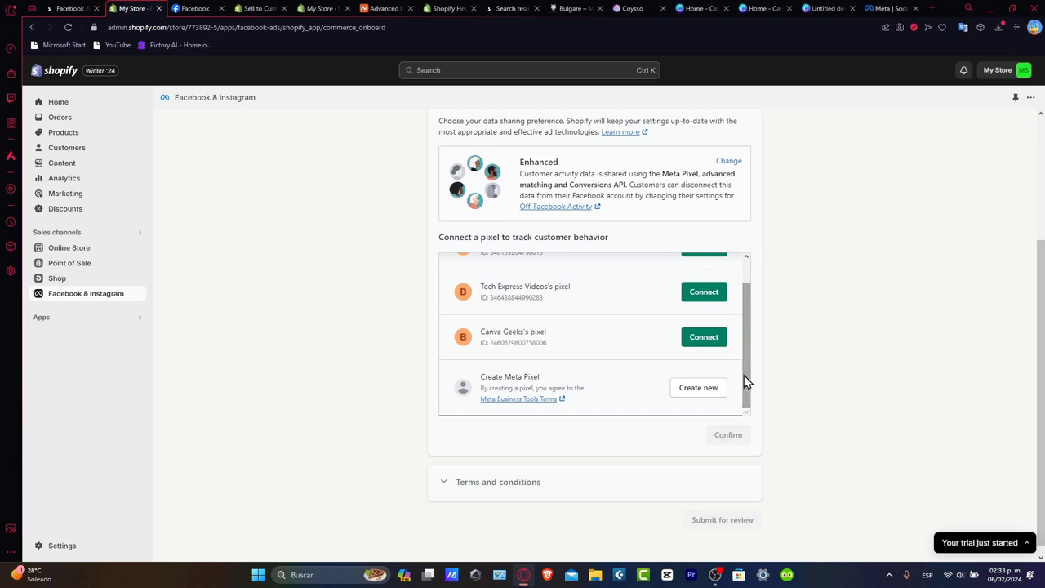
scroll(up, 3)
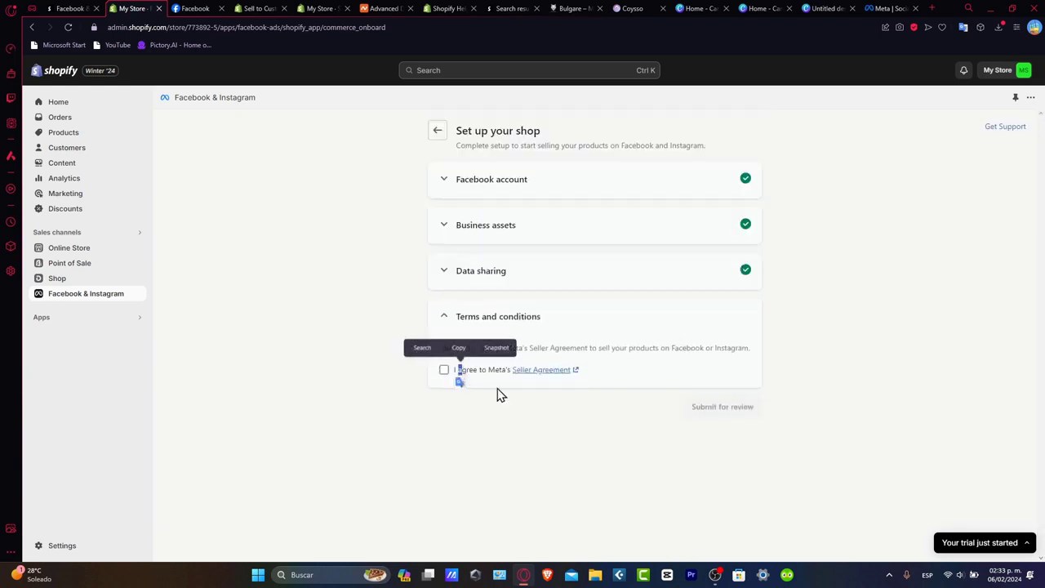
click(444, 369)
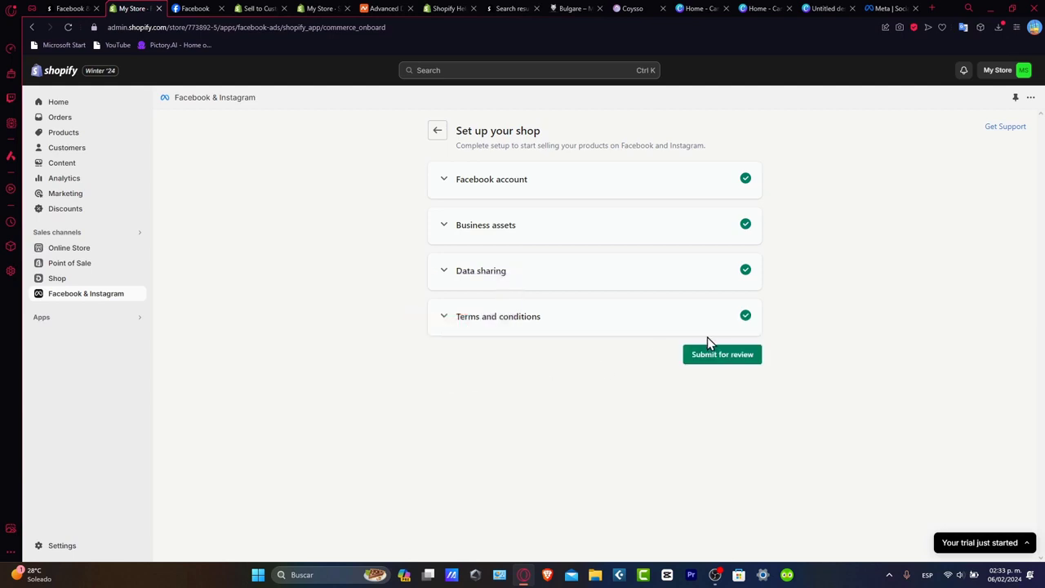
click(721, 353)
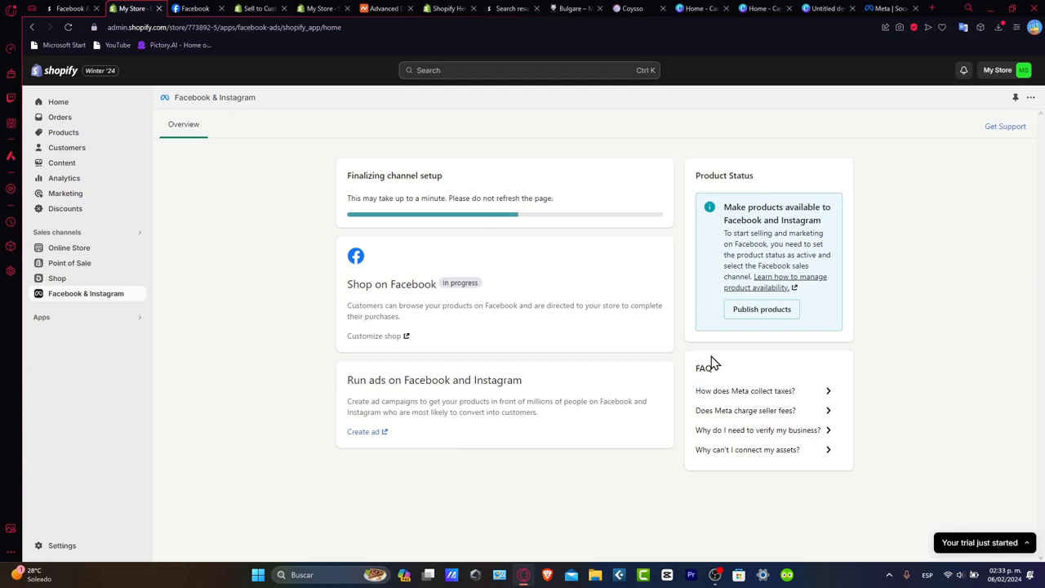
Step: Check the Bulgare Facebook page, then dismiss Shopify's 'reviewing your Facebook sales channels' notice
click(196, 8)
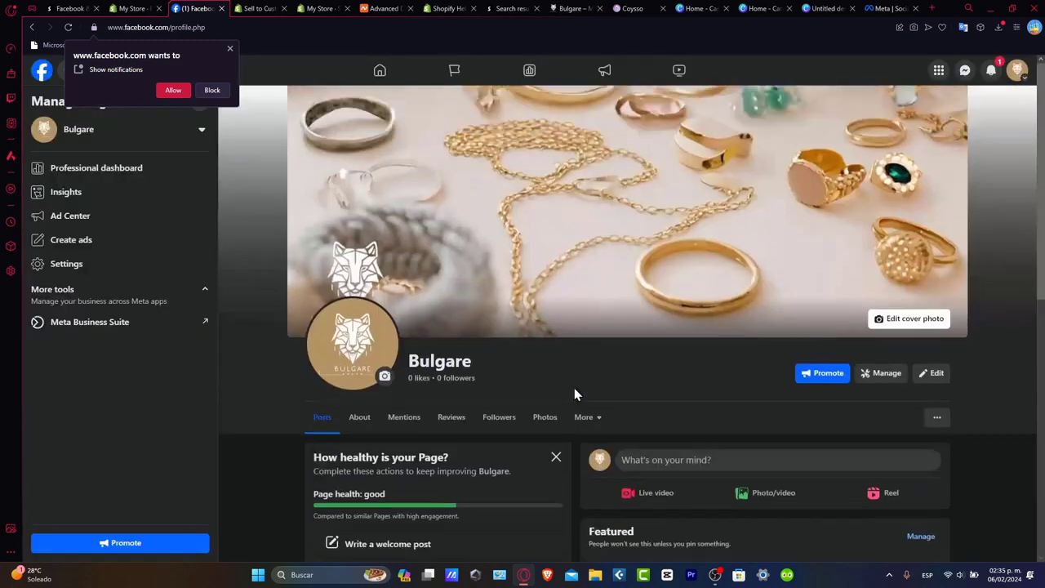
click(131, 9)
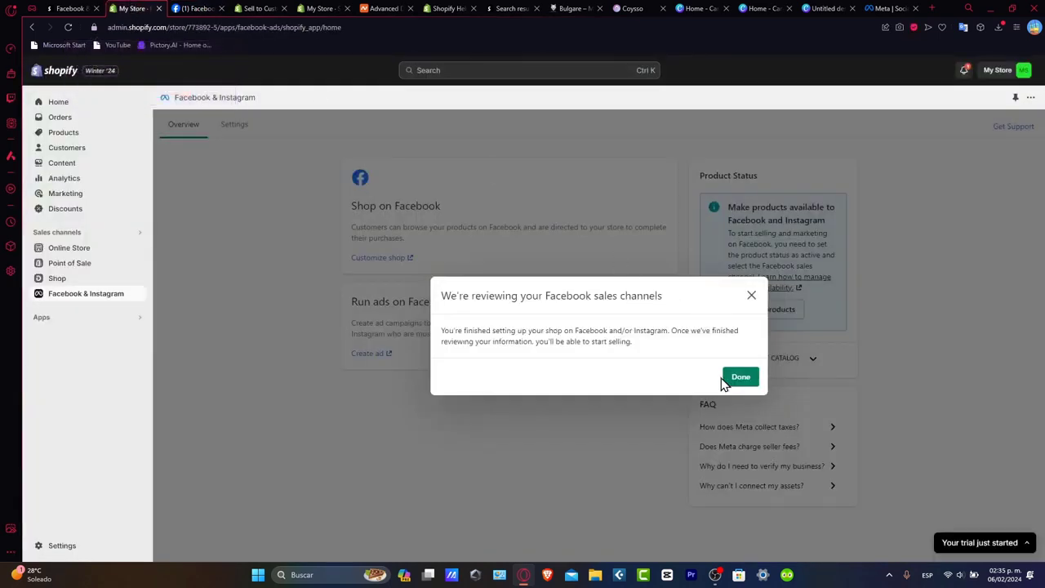
click(740, 375)
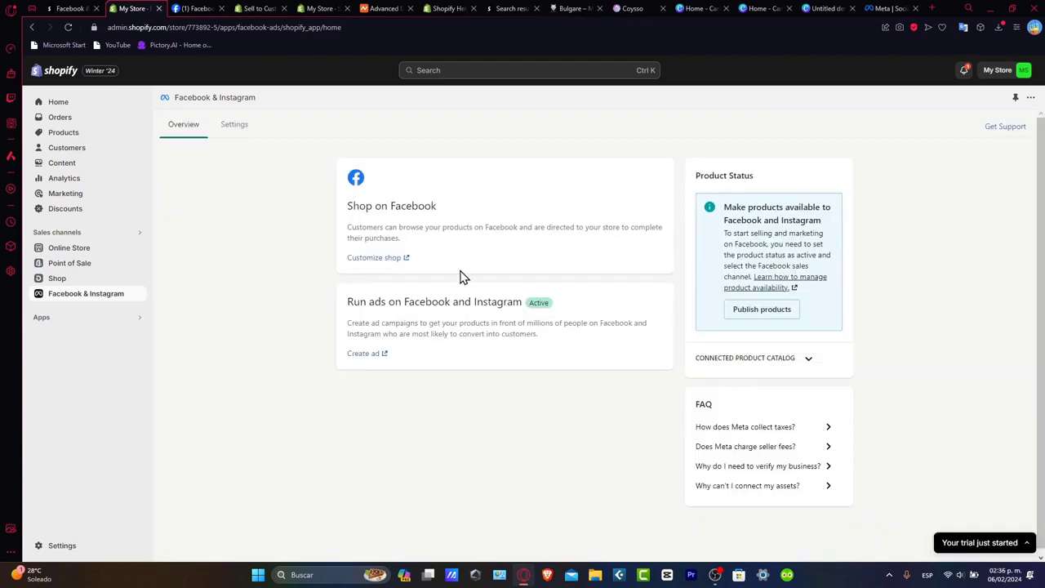
mouse_move(271, 150)
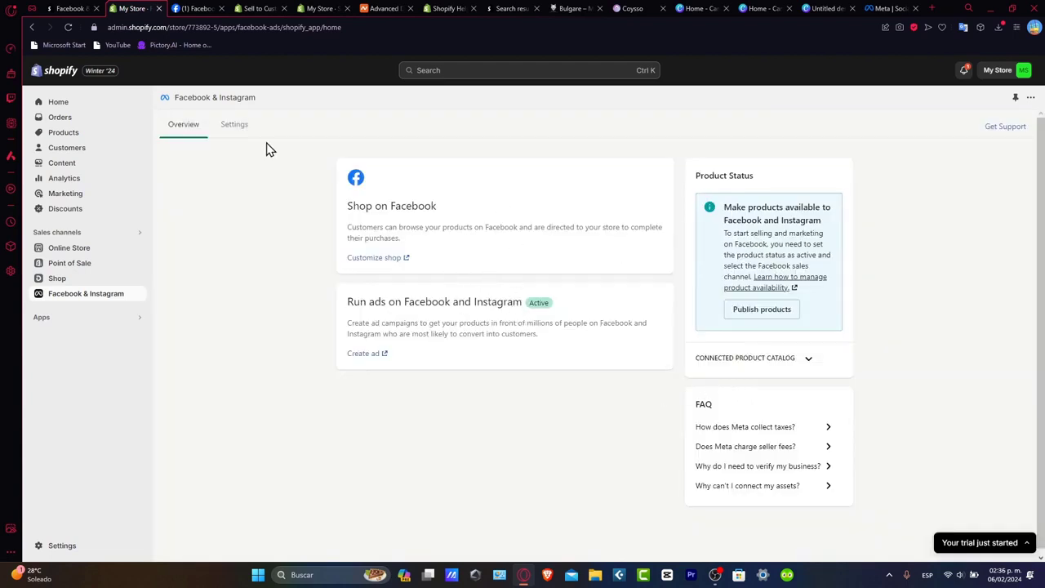
Step: Review the channel Settings and Overview, confirming Shop on Facebook shows In Review
click(235, 124)
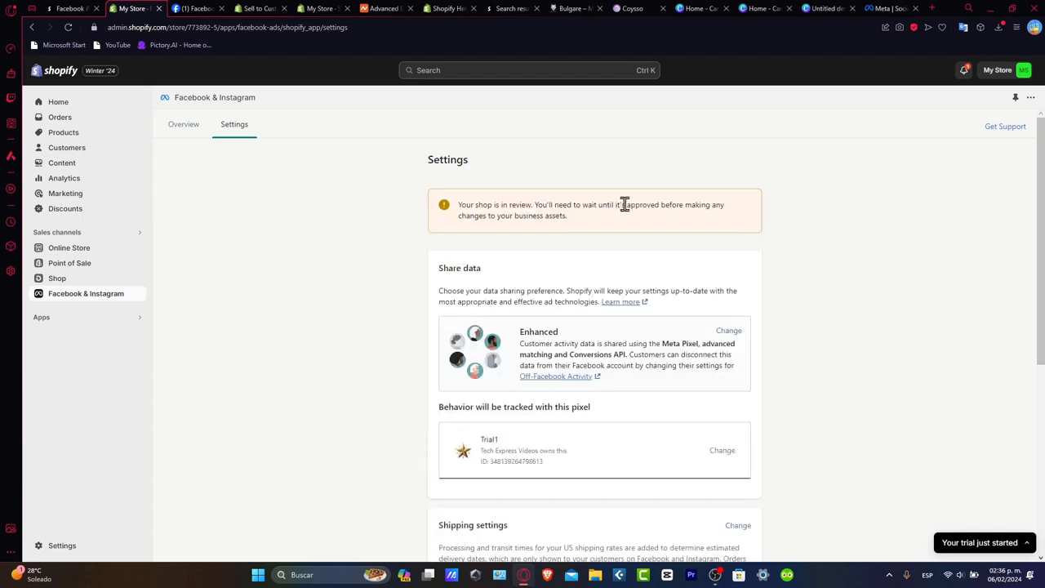
scroll(down, 3)
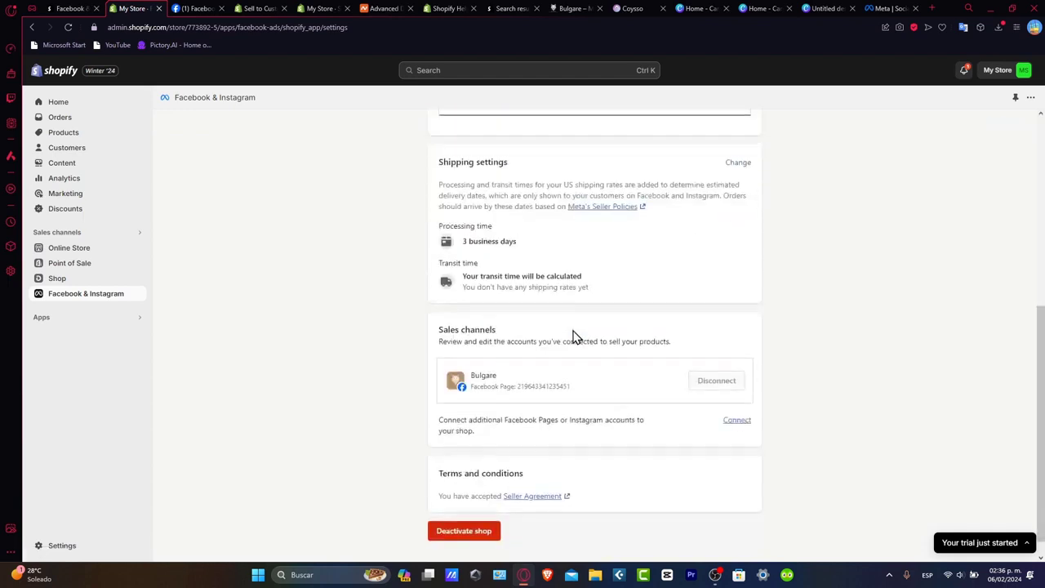
scroll(up, 3)
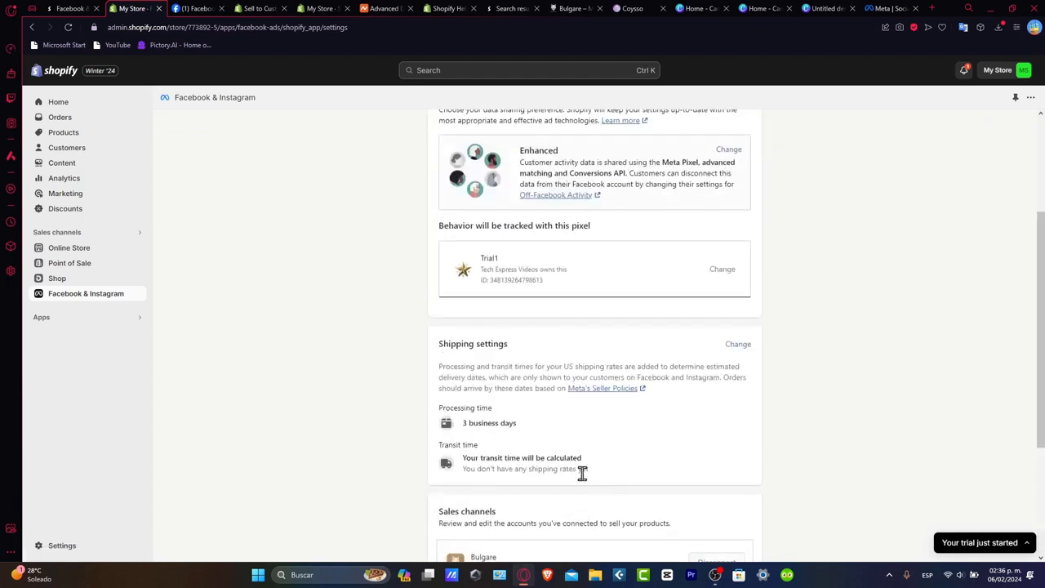
click(183, 124)
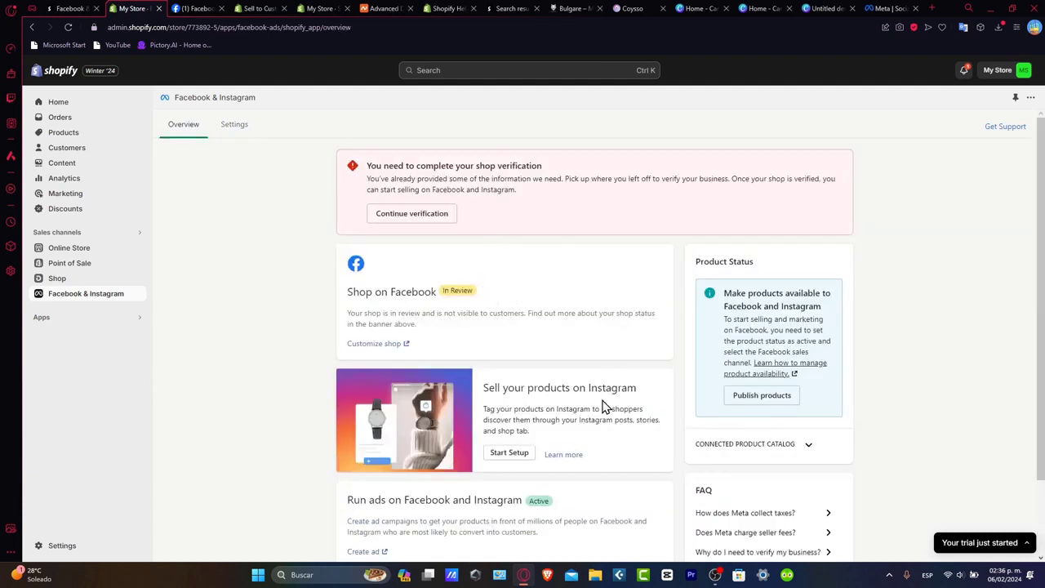
scroll(down, 3)
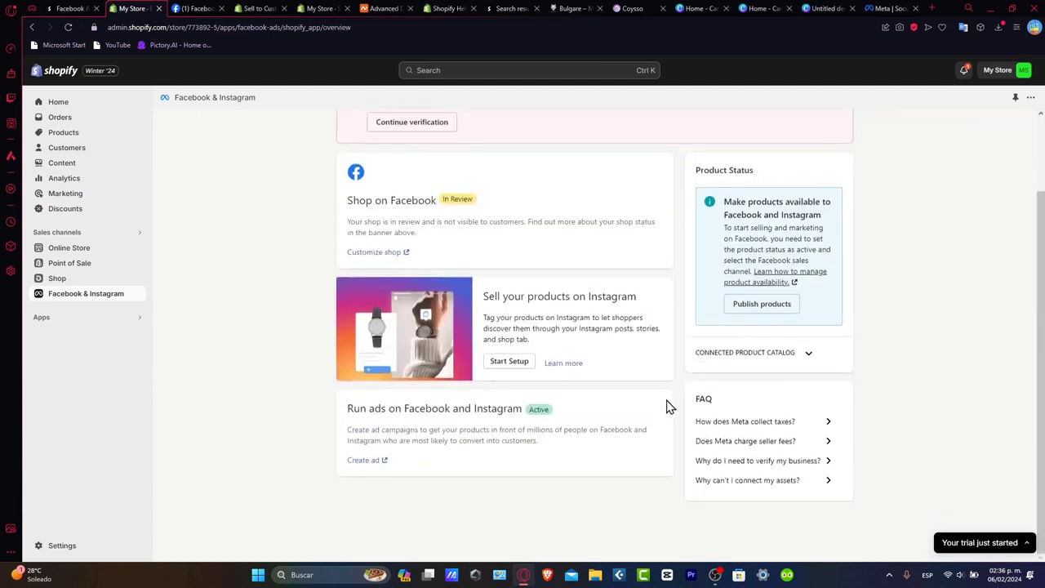
scroll(up, 3)
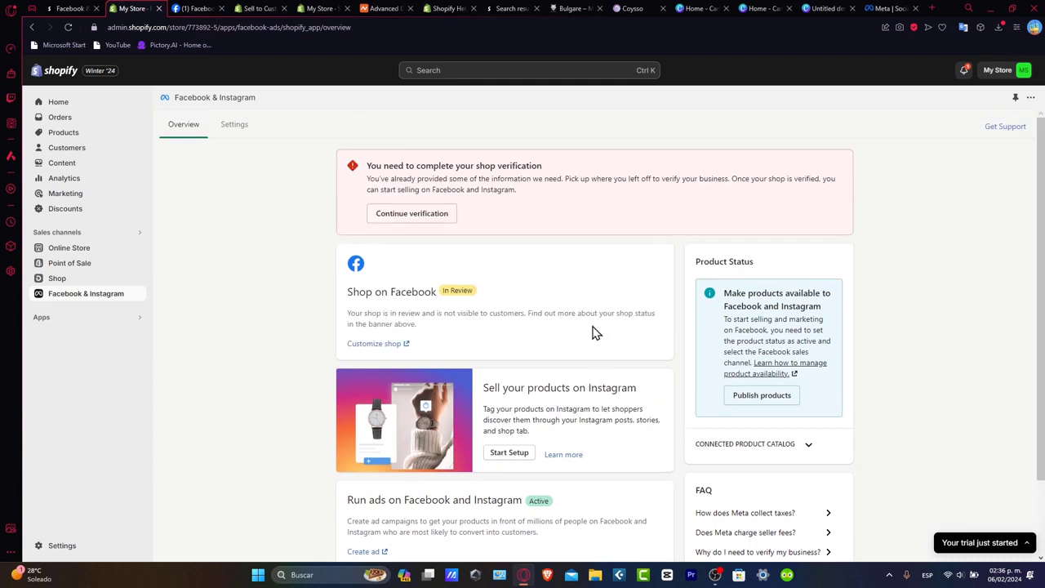
mouse_move(302, 211)
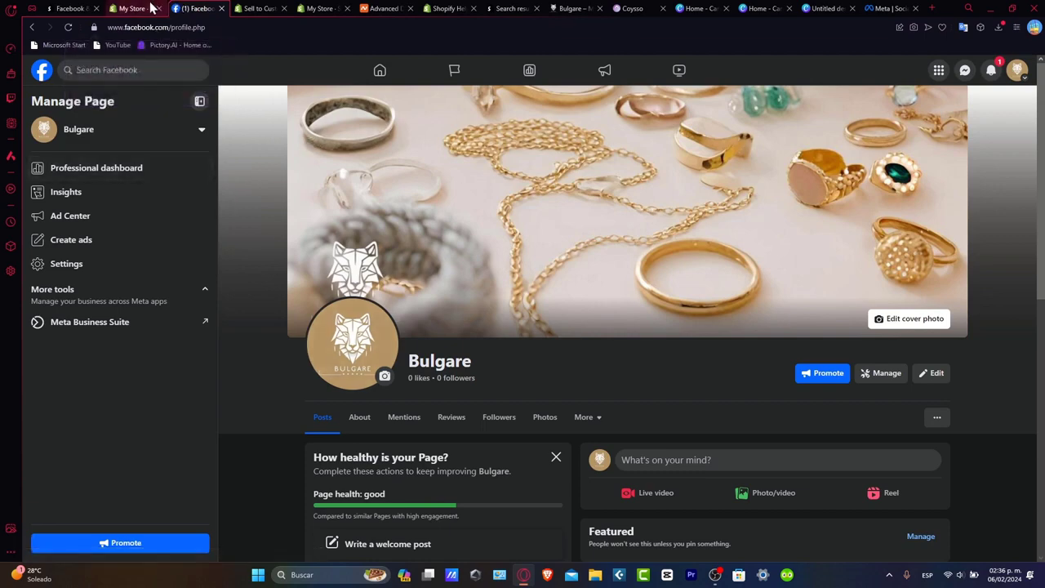
Step: Start business verification in Commerce Manager with Mexico as country, reaching the supporting documents step
click(128, 8)
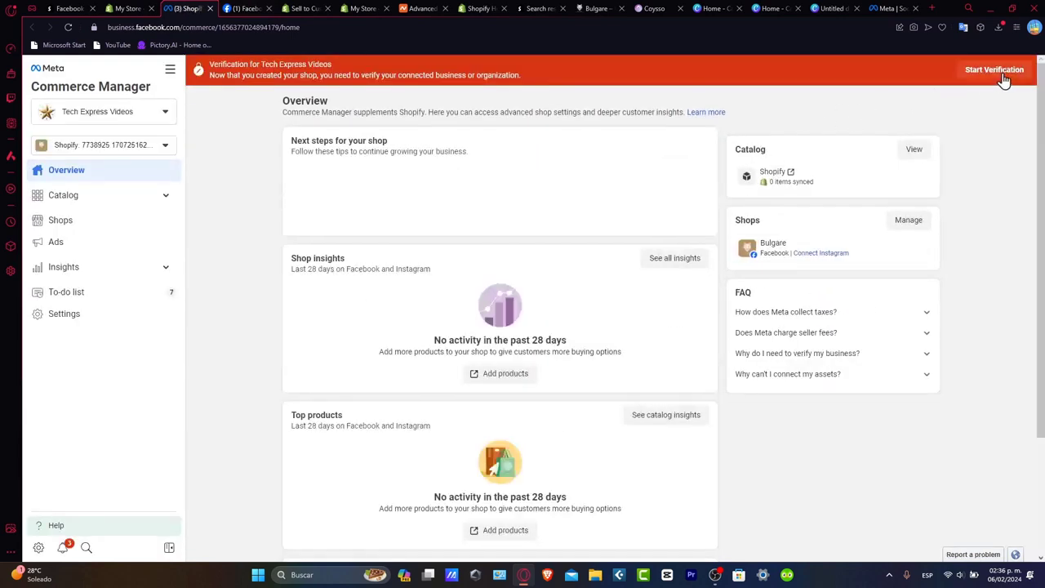
click(992, 68)
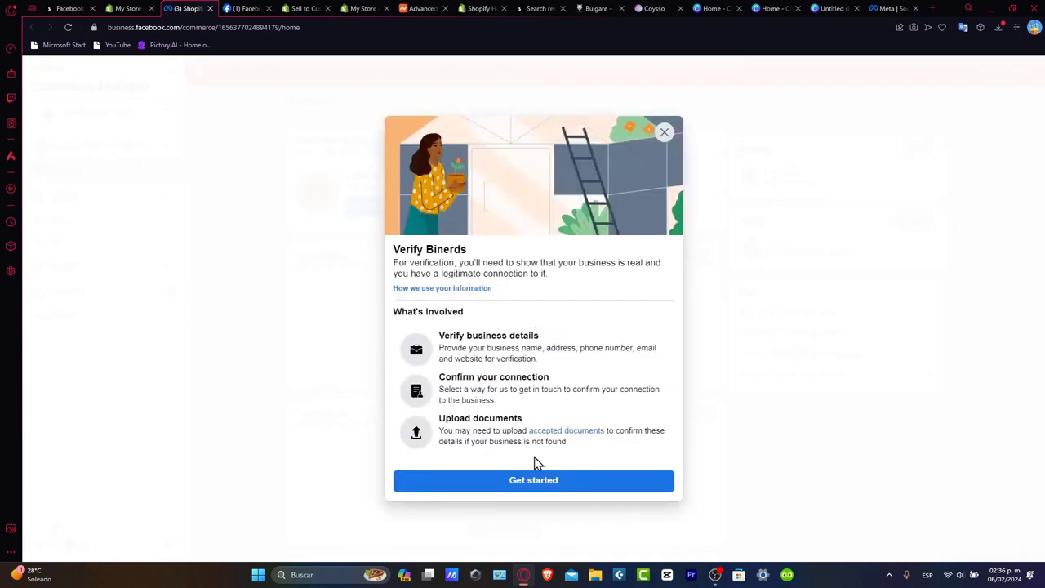
click(532, 479)
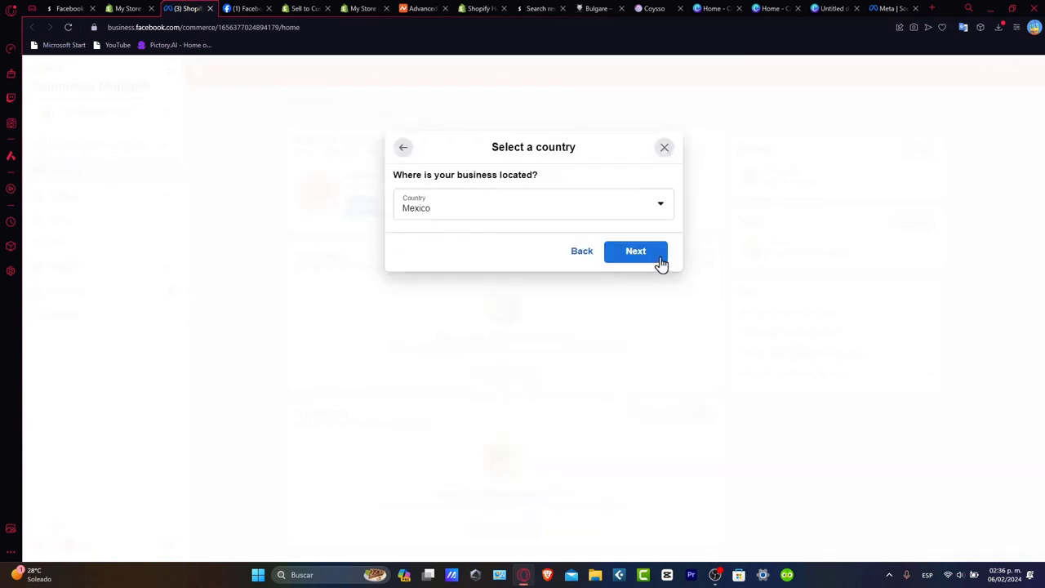
click(635, 252)
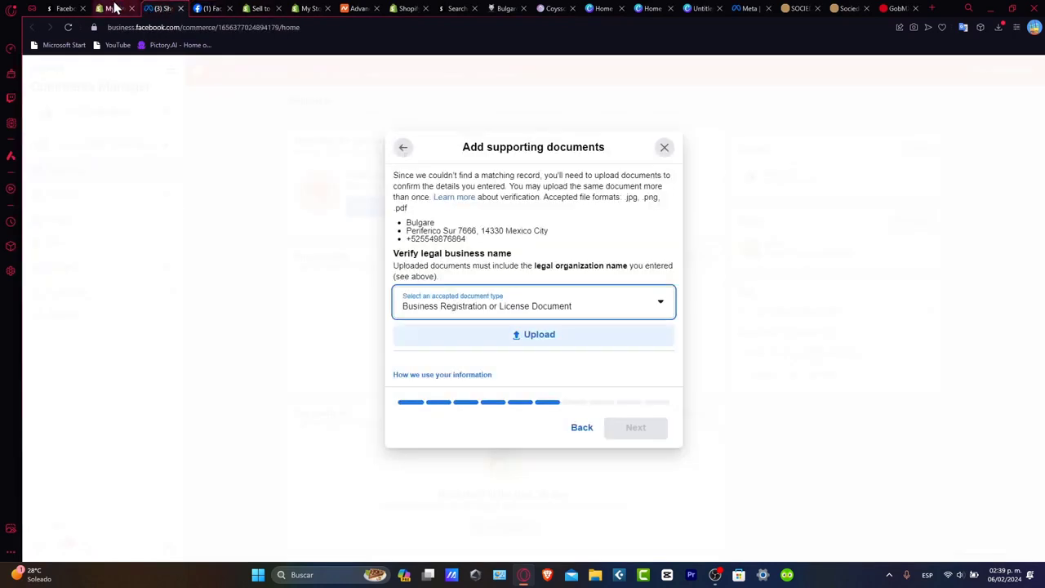
click(115, 8)
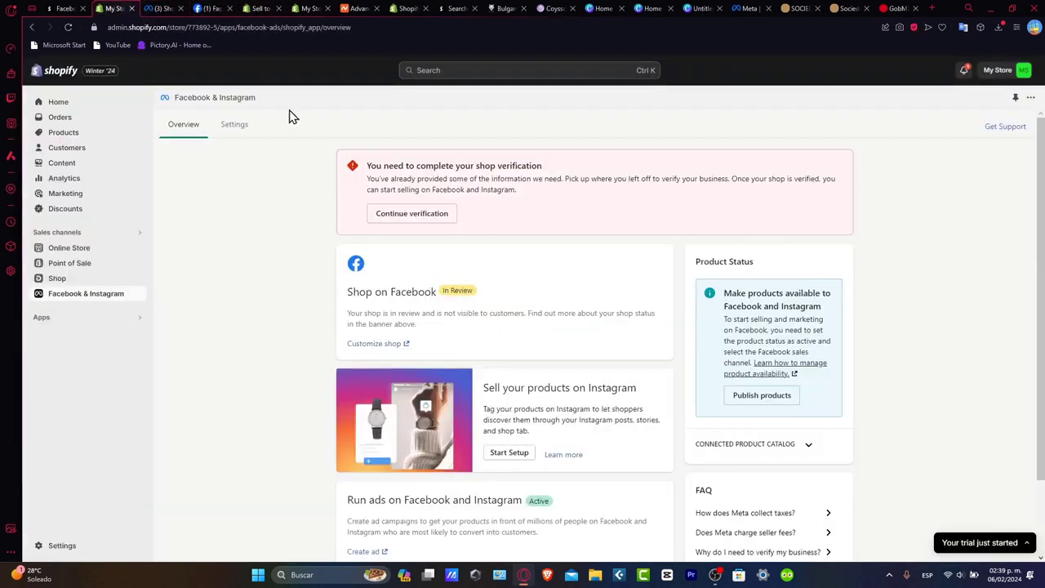
scroll(down, 3)
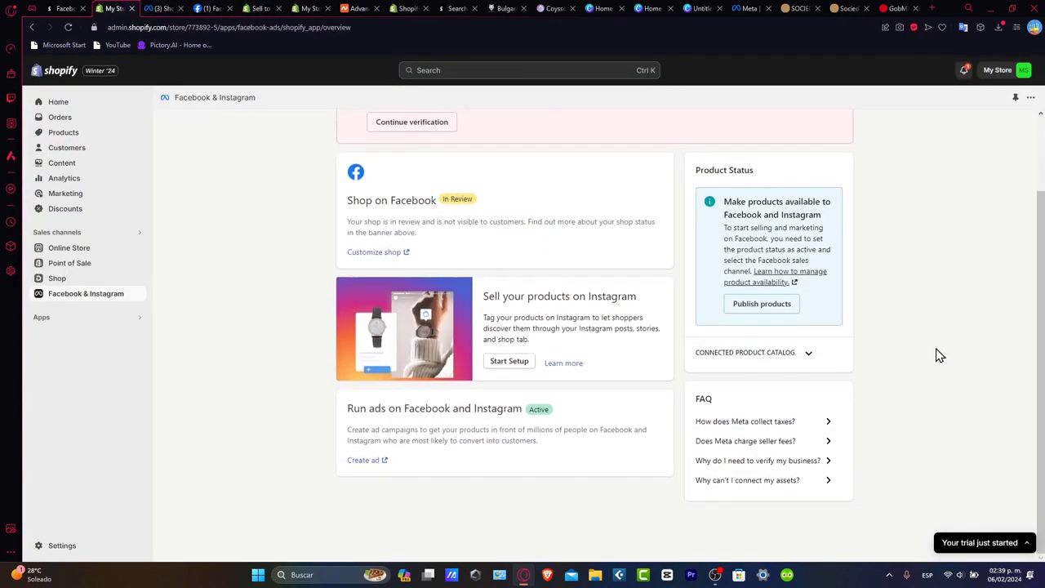